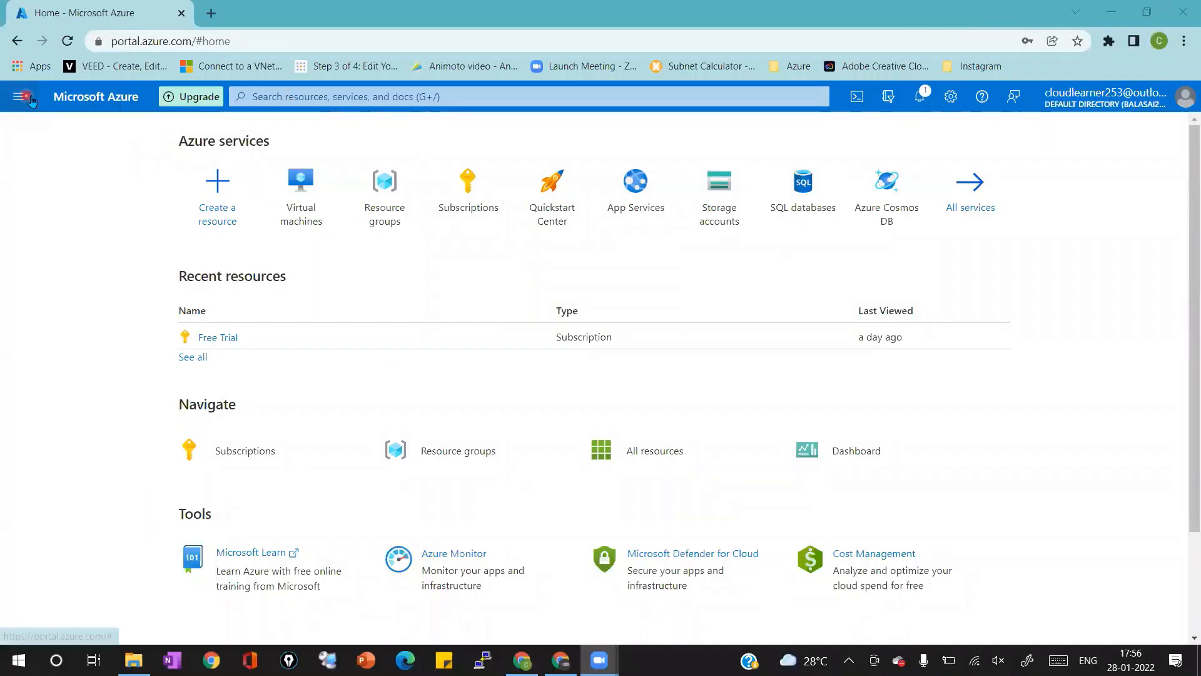
Step: From Create a resource, search the Marketplace for rhel and open the Red Hat Enterprise Linux 8.1 offer
{"action": "left_click", "coordinate": [217, 195]}
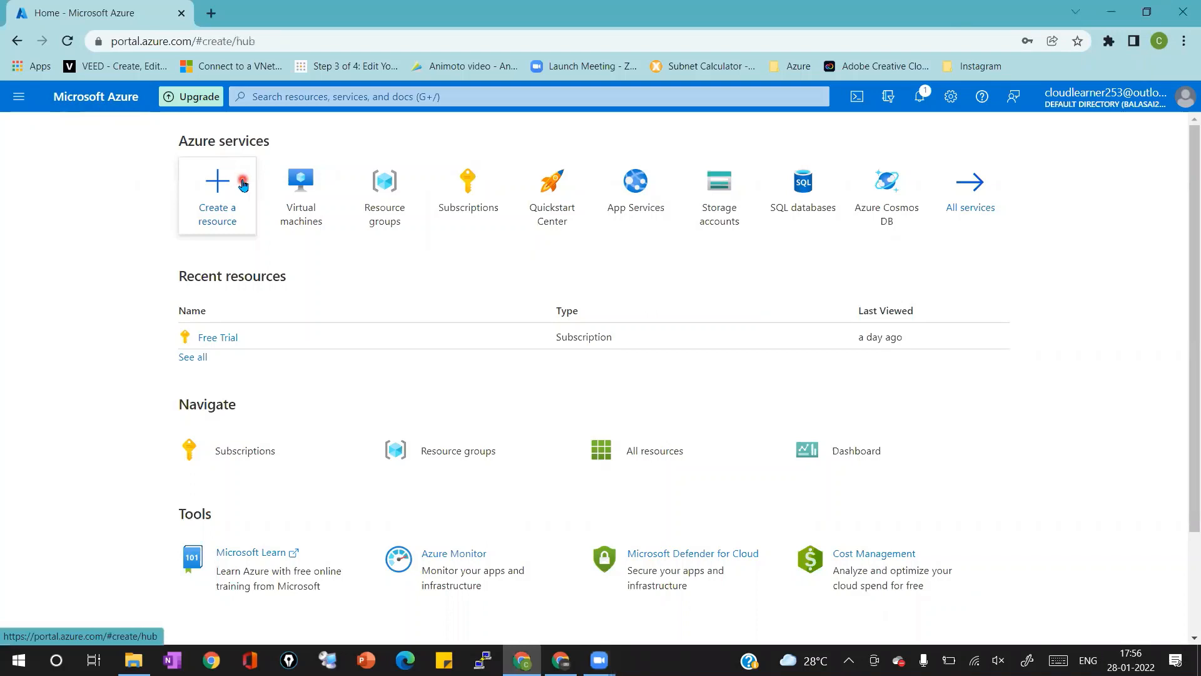
{"action": "left_click", "coordinate": [217, 194]}
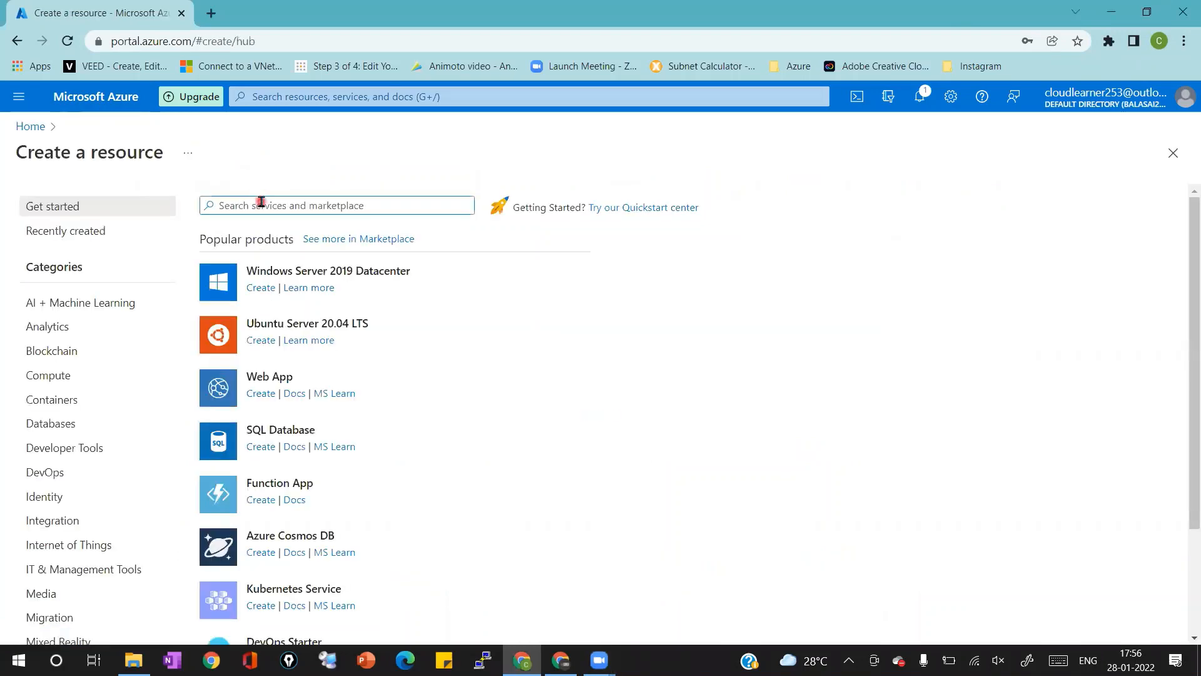
{"action": "type", "text": "rhel"}
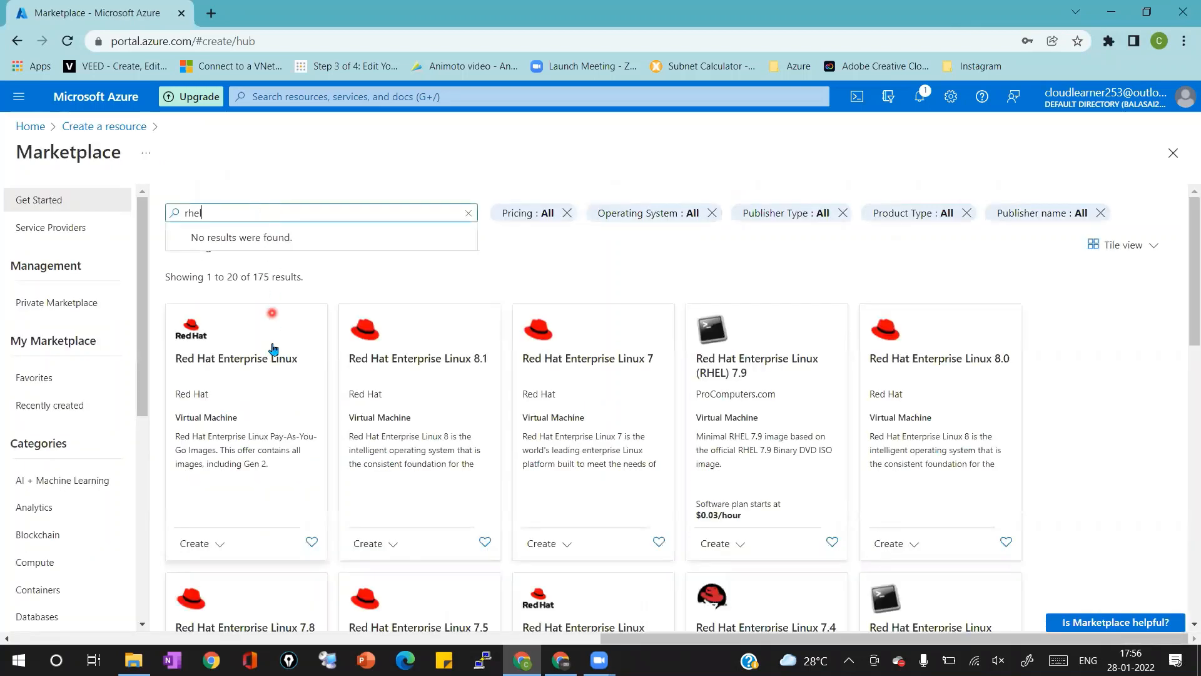
{"action": "mouse_move", "coordinate": [391, 367]}
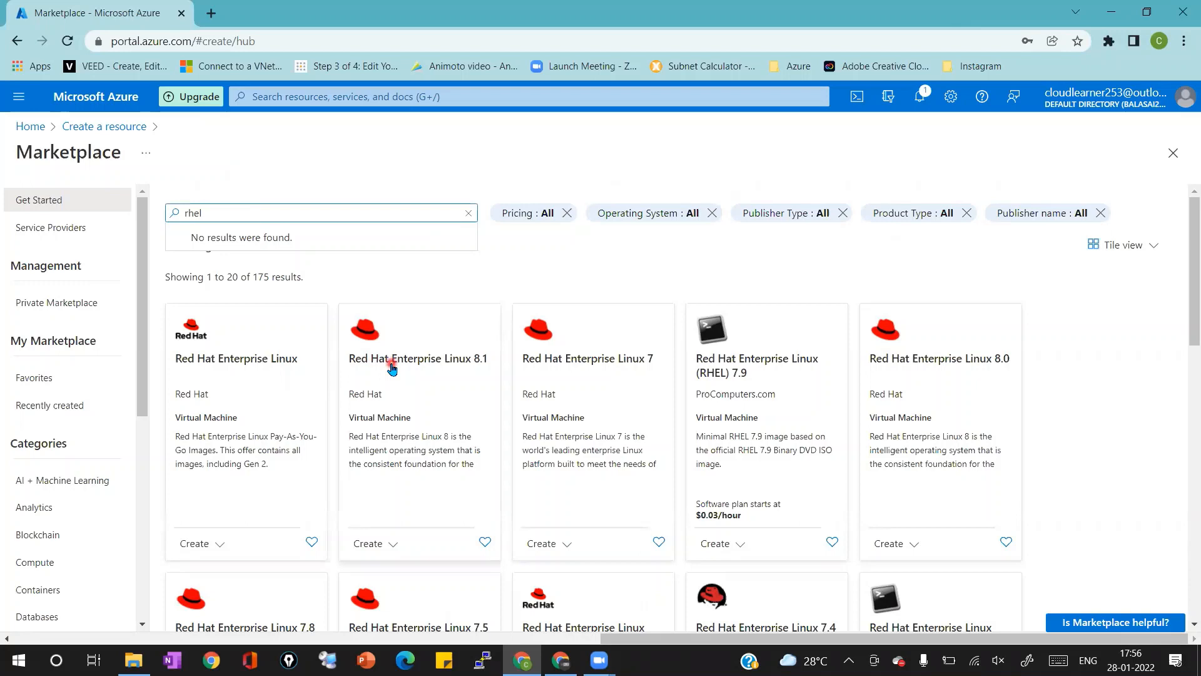
{"action": "left_click", "coordinate": [418, 358]}
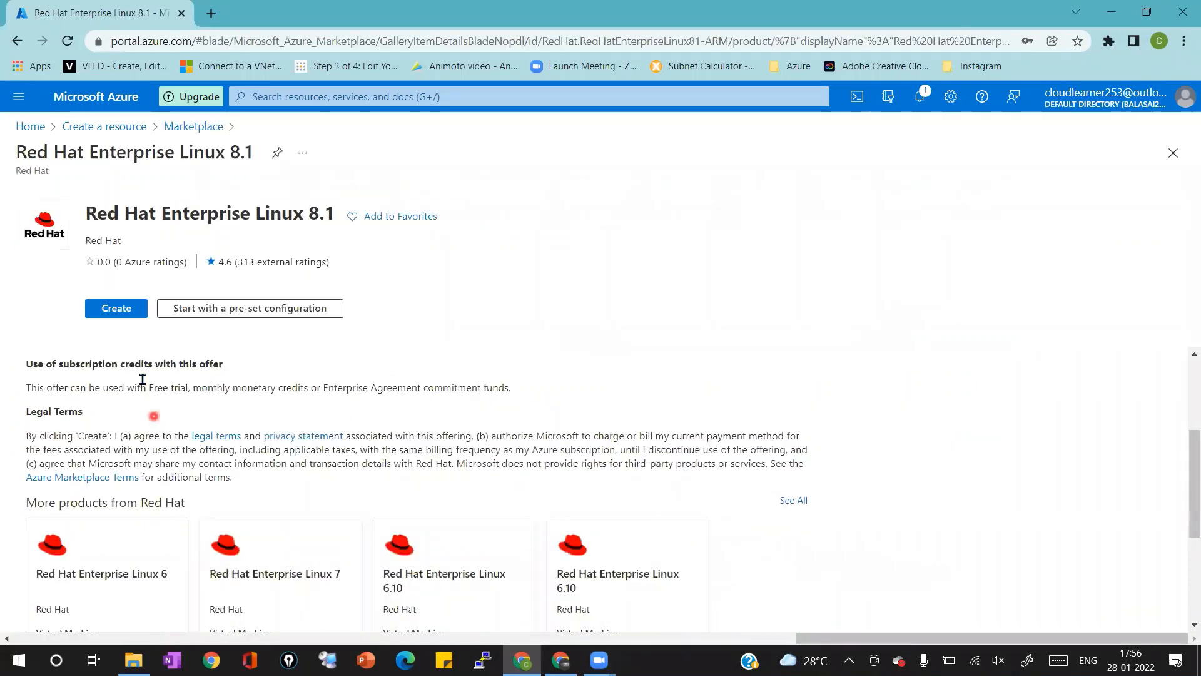
Step: Start the RHEL 8.1 VM with new resource group Test-RG-01 and VM name Demo-VM
{"action": "left_click", "coordinate": [115, 308]}
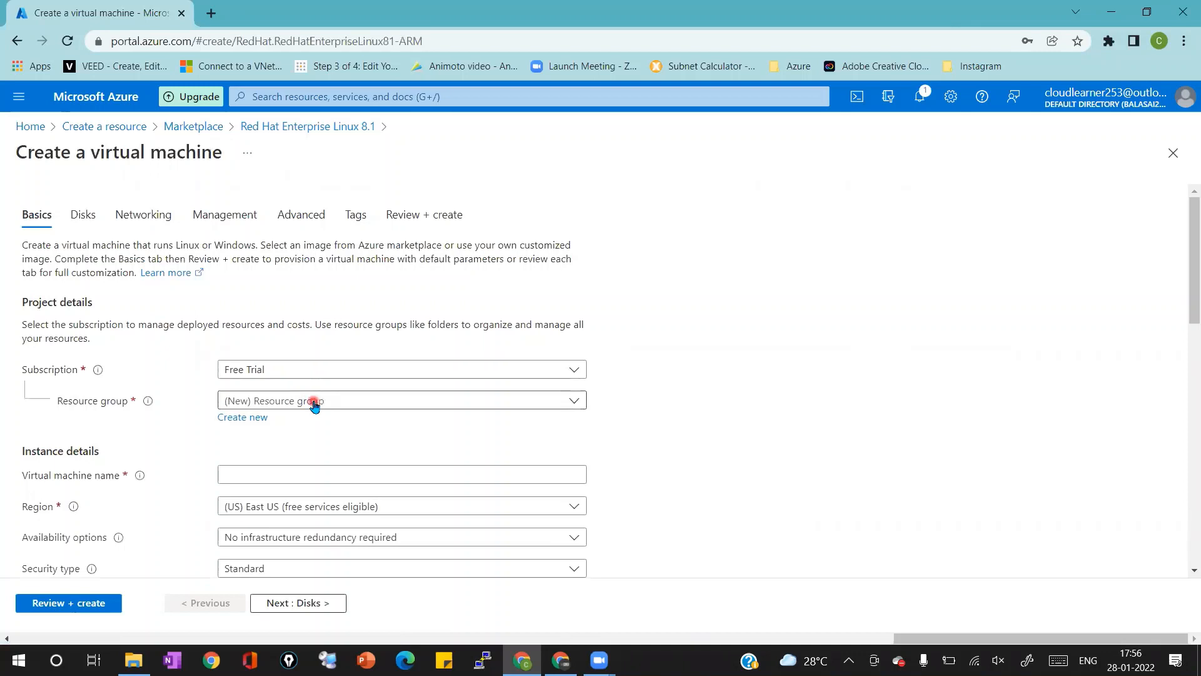
{"action": "left_click", "coordinate": [242, 416]}
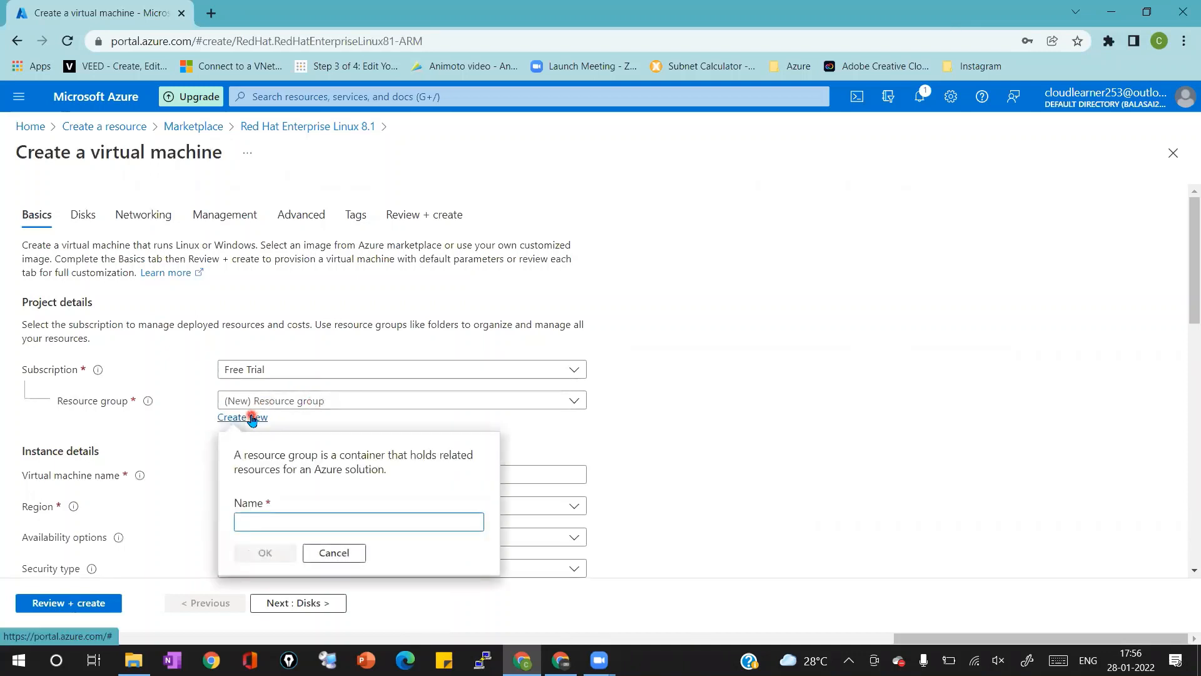
{"action": "type", "text": "Test-RG-01"}
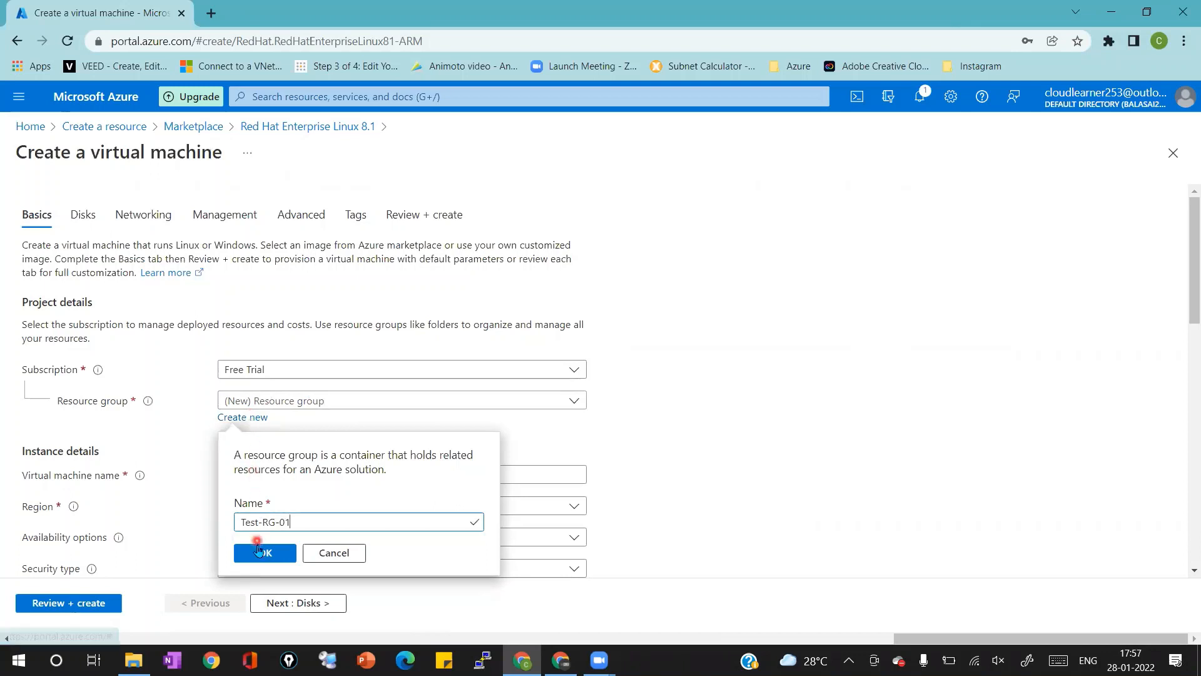
{"action": "left_click", "coordinate": [264, 552]}
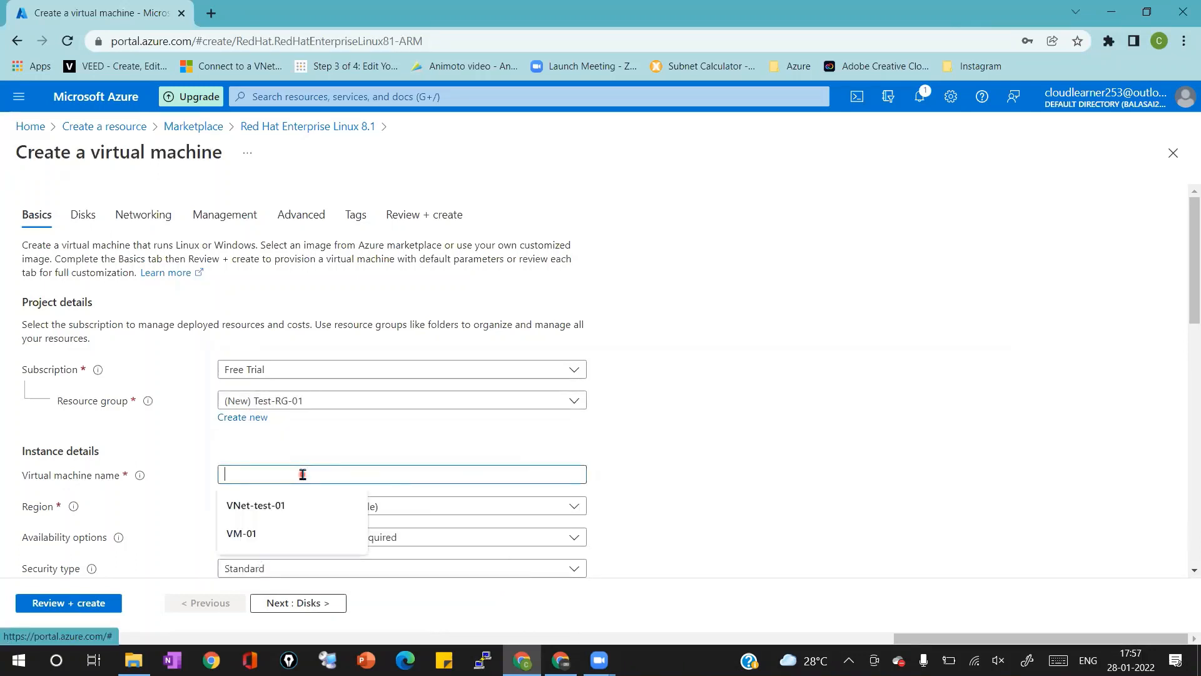
{"action": "type", "text": "Demo-VM"}
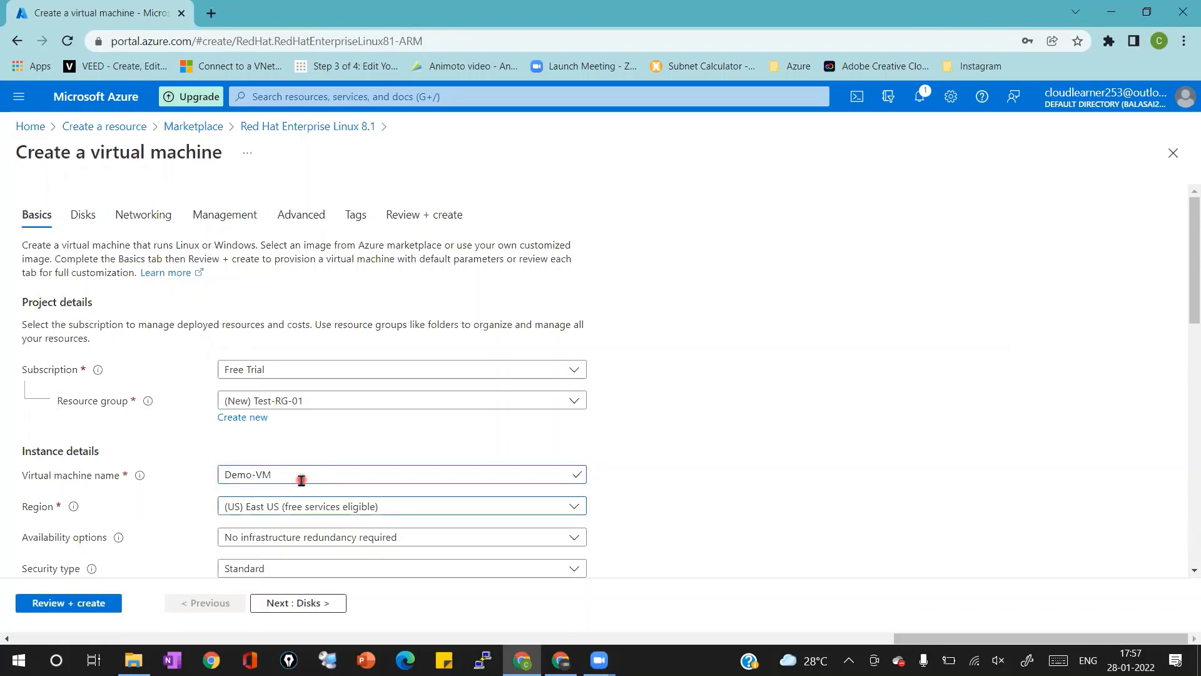
Step: Under Administrator account keep SSH public key with a new generated key pair named Demo-VM_key
{"action": "scroll", "scroll_direction": "down", "scroll_amount": 3}
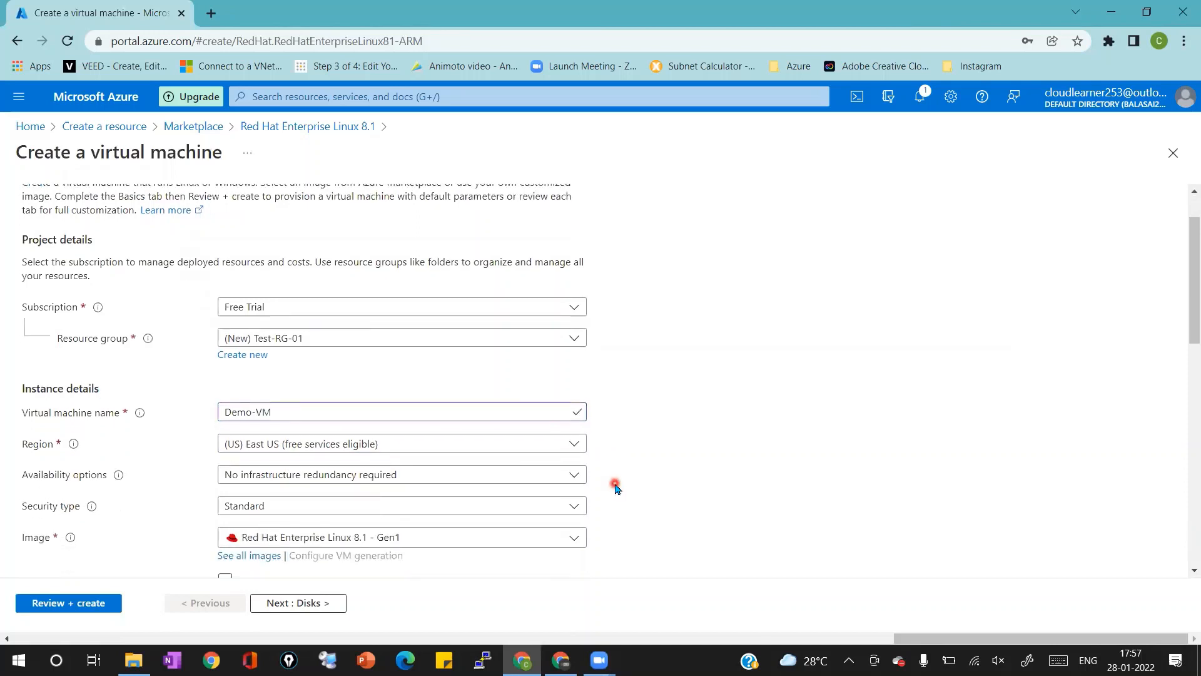
{"action": "scroll", "scroll_direction": "down", "scroll_amount": 3}
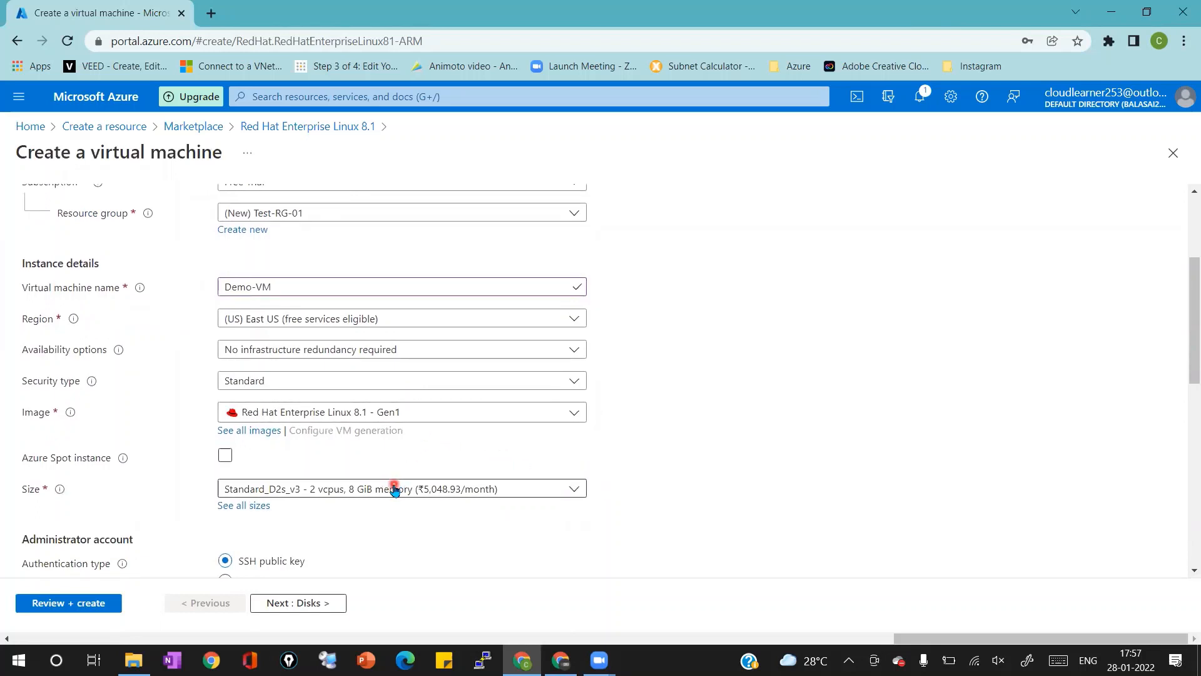
{"action": "scroll", "scroll_direction": "down", "scroll_amount": 3}
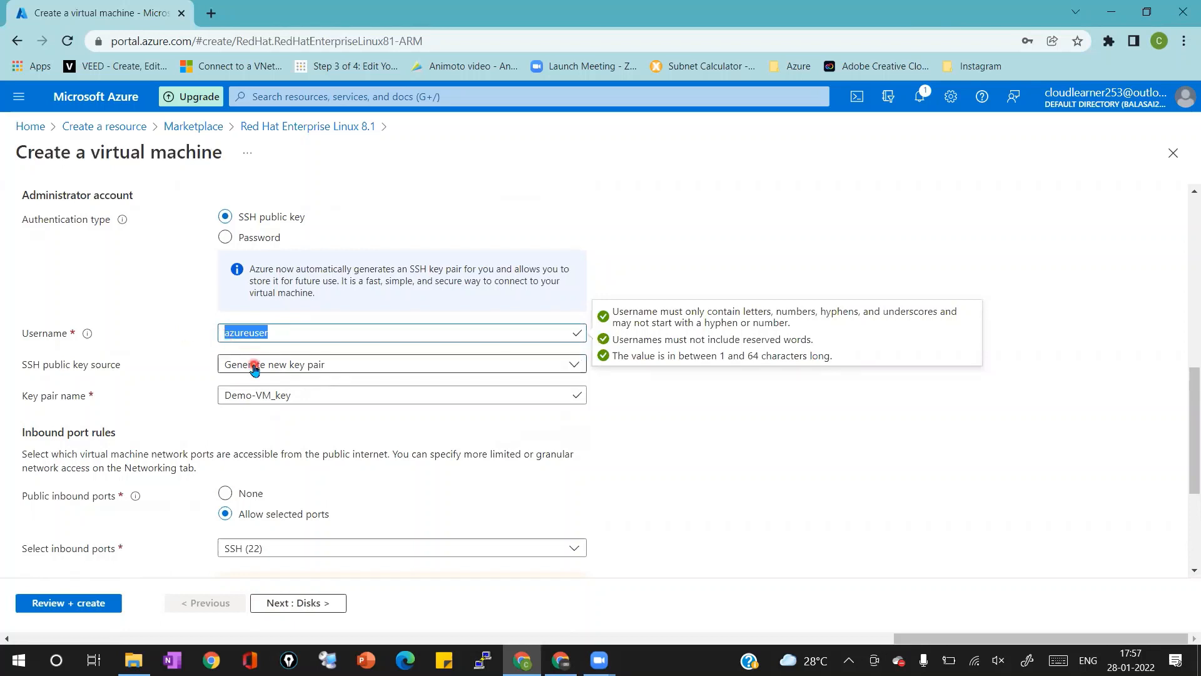
{"action": "left_click", "coordinate": [401, 365]}
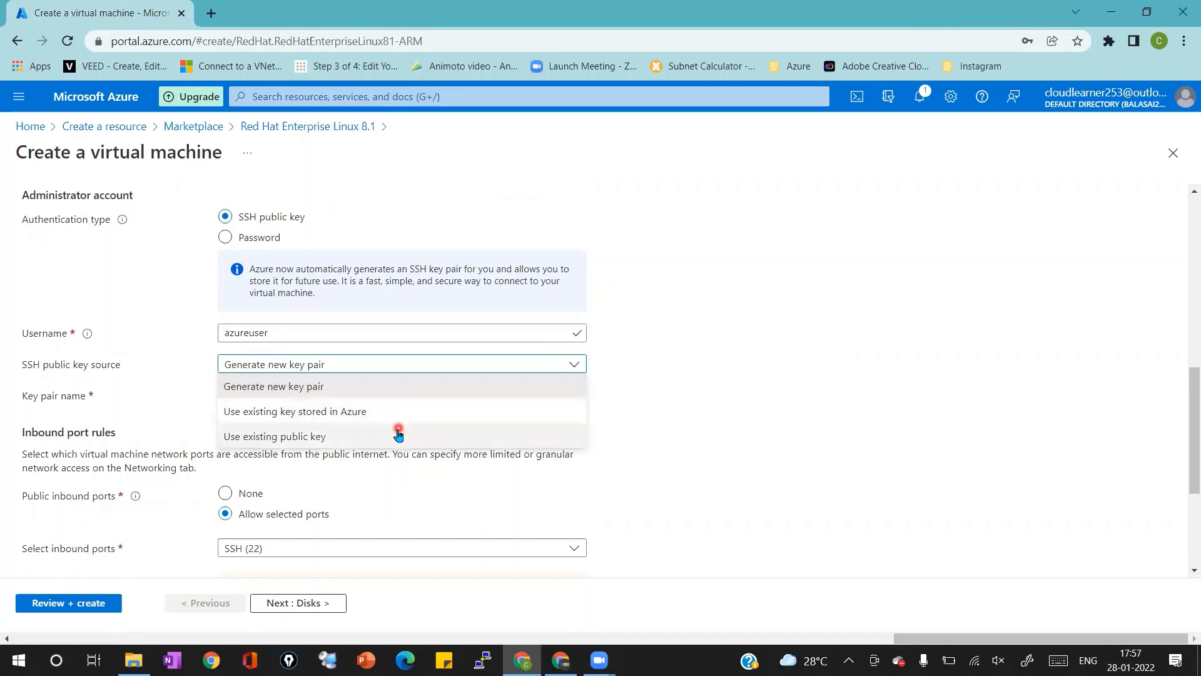
{"action": "mouse_move", "coordinate": [397, 387]}
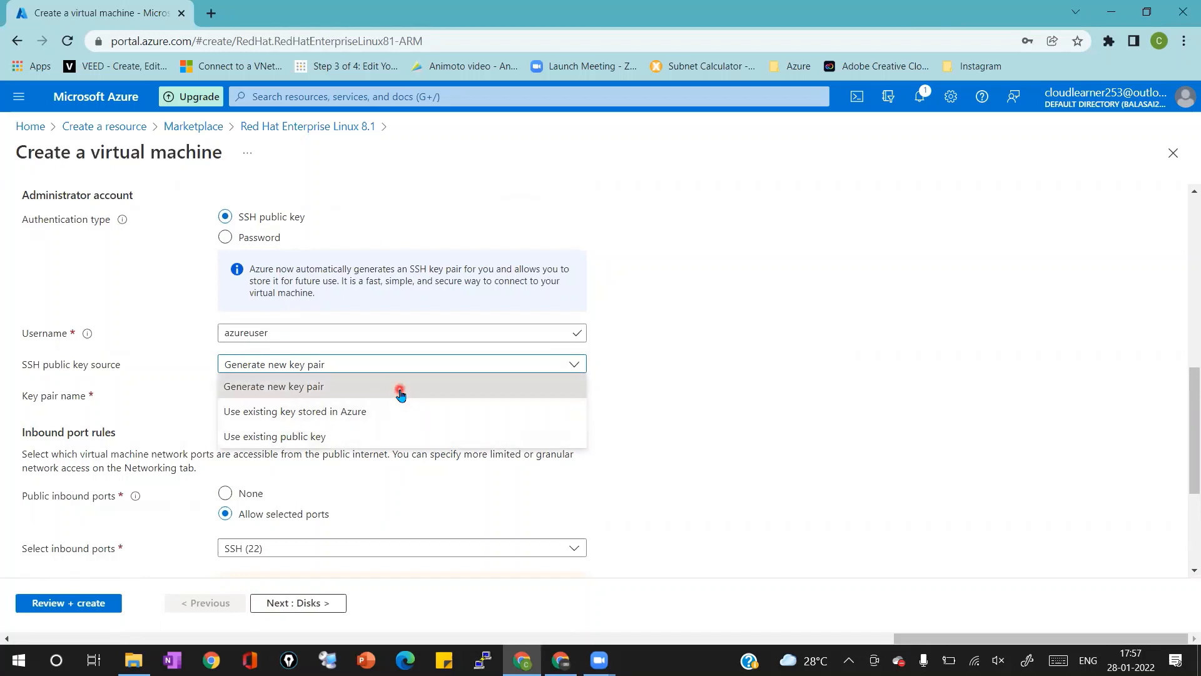
{"action": "type", "text": "Demo-VM_key"}
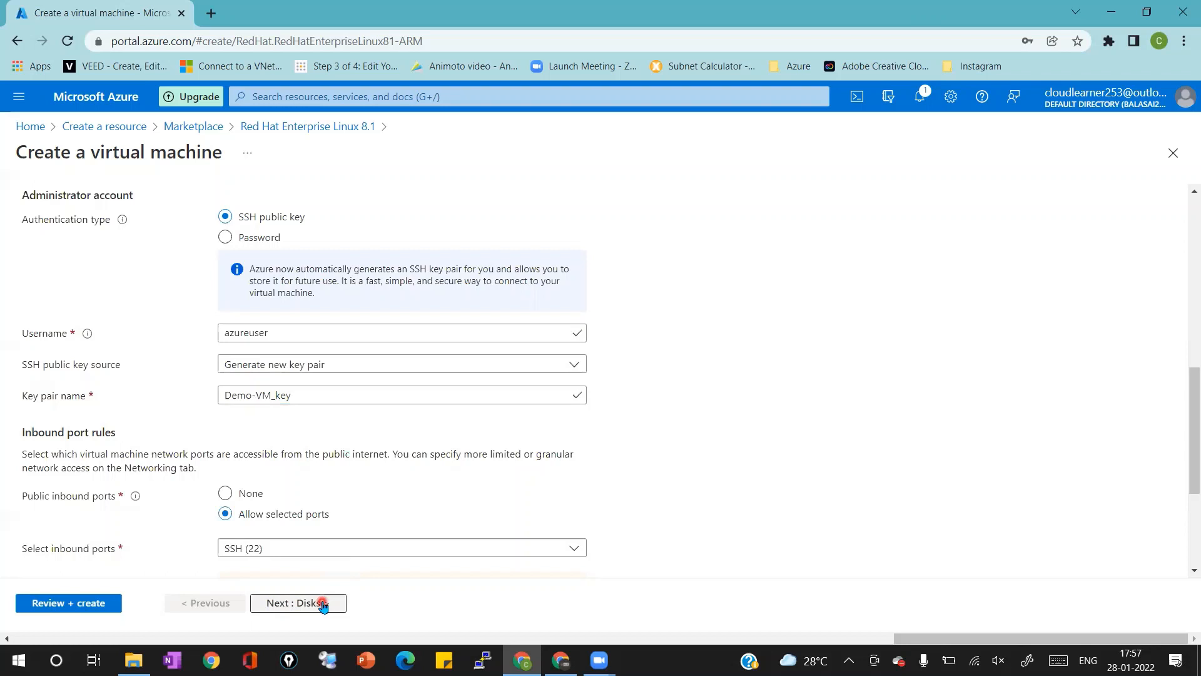
Step: Advance through Disks, Networking, Management, Advanced and Tags with default settings
{"action": "left_click", "coordinate": [298, 604]}
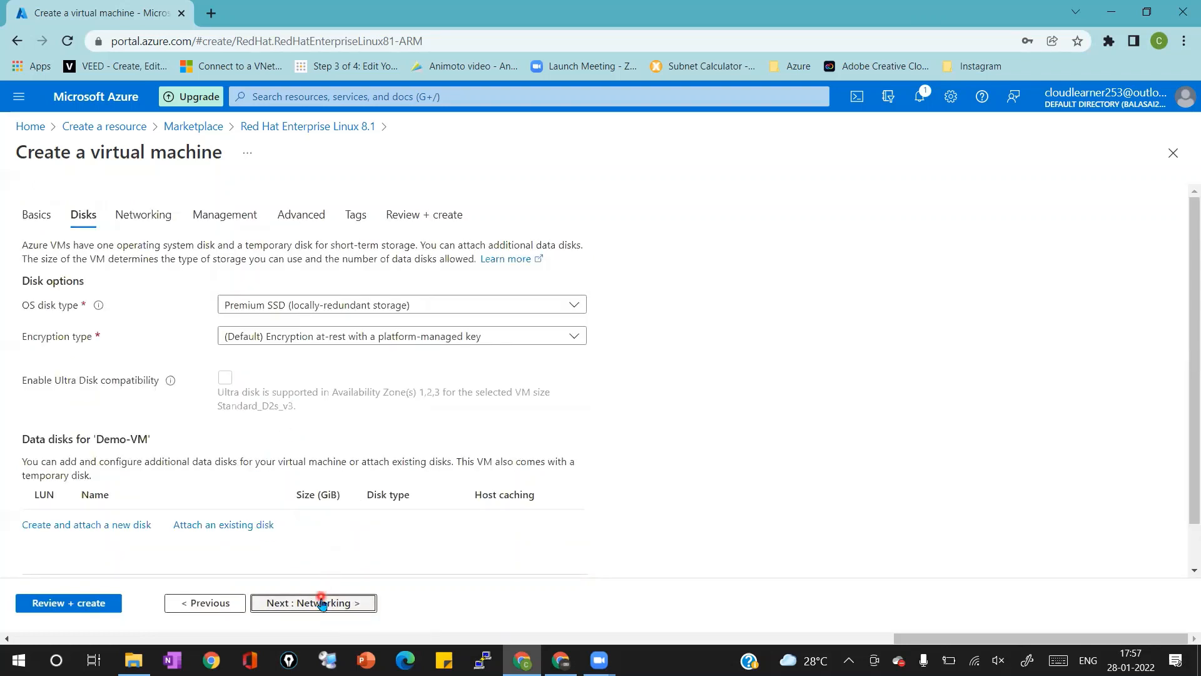
{"action": "left_click", "coordinate": [312, 603]}
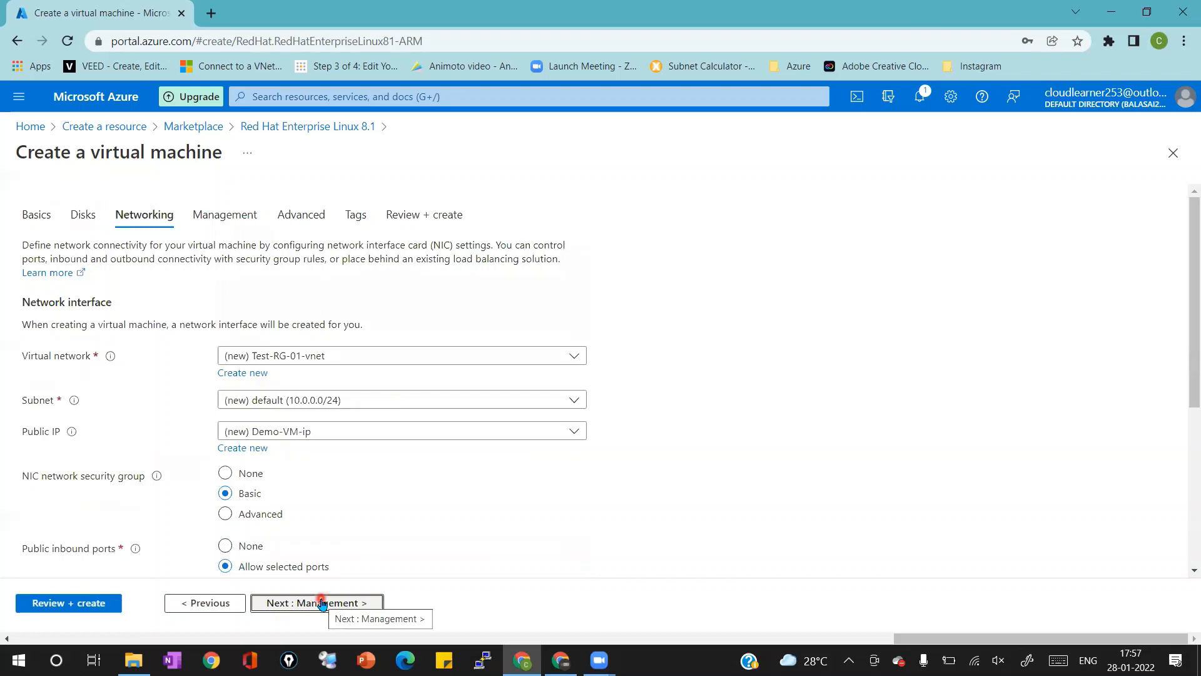
{"action": "left_click", "coordinate": [316, 601]}
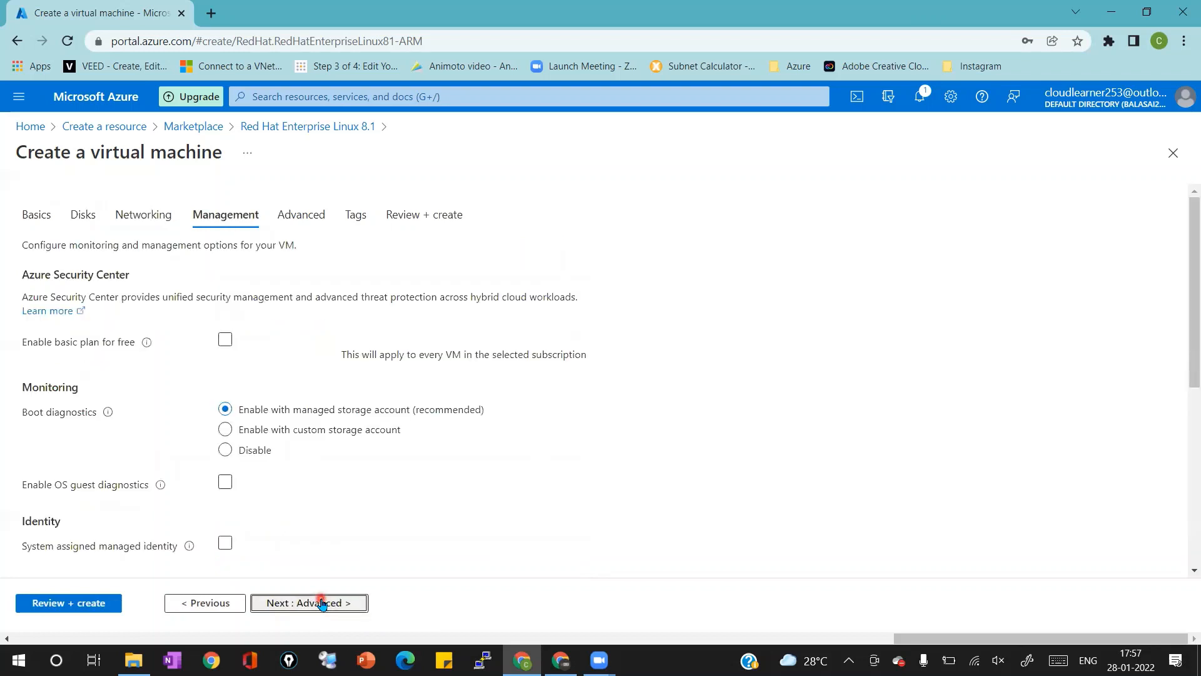
{"action": "left_click", "coordinate": [309, 603]}
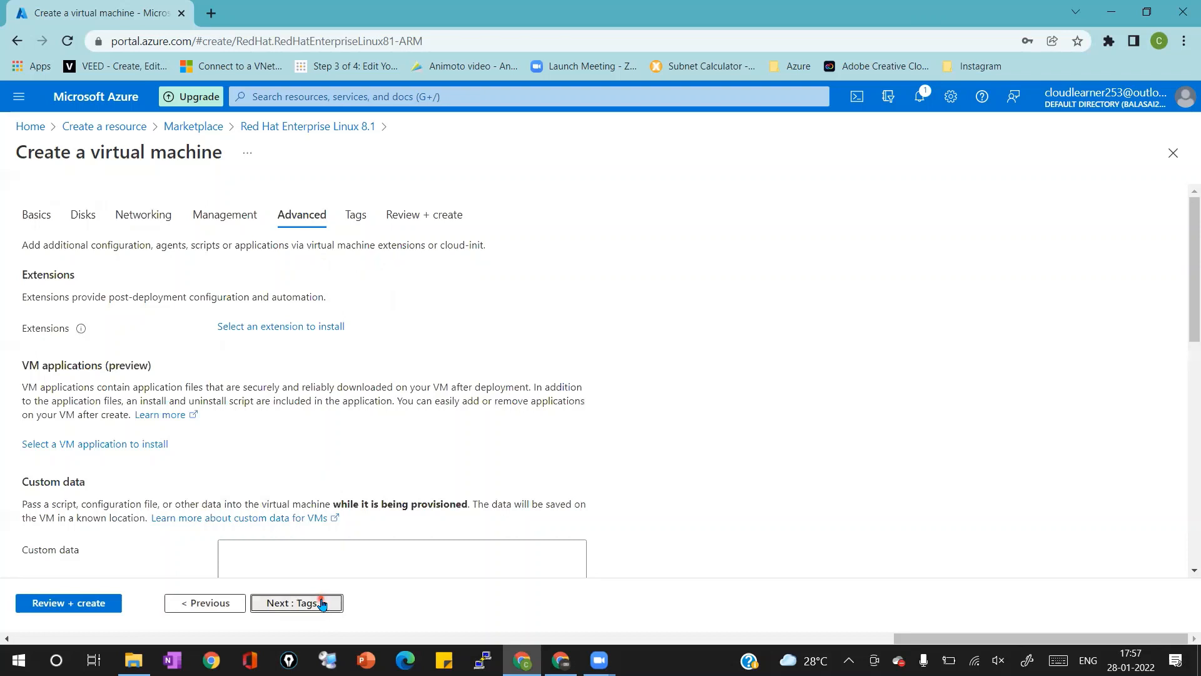
{"action": "left_click", "coordinate": [296, 603]}
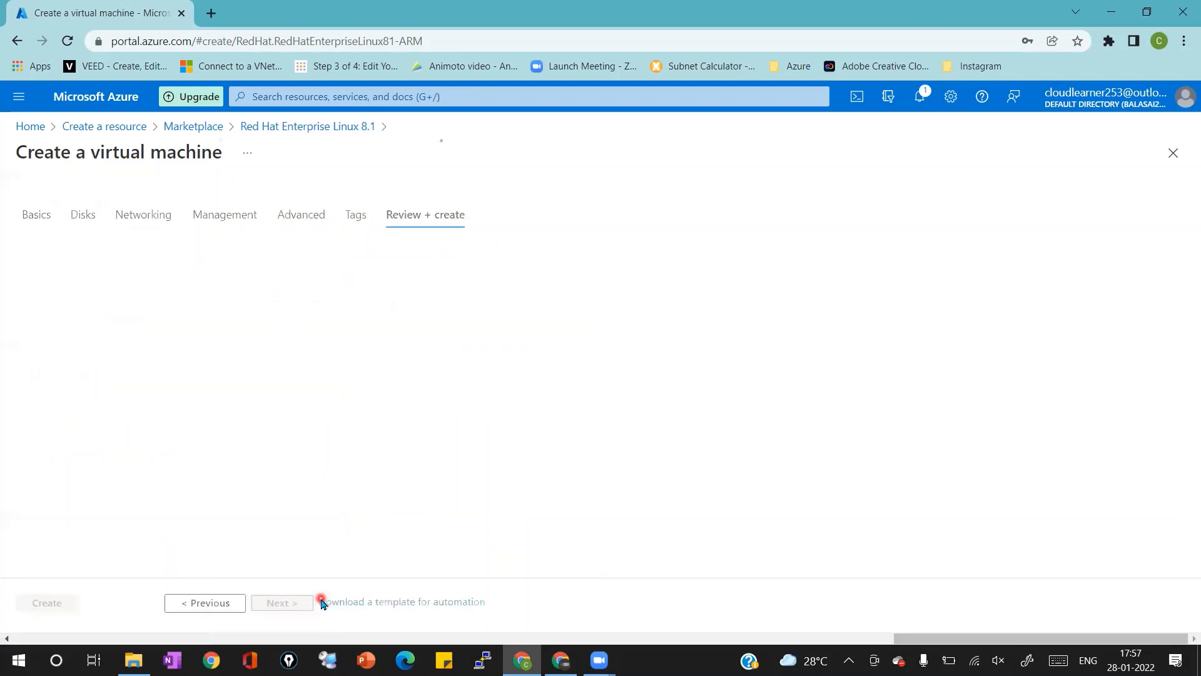
Step: Review the Demo-VM configuration, pass validation and submit Create, bringing up the new key pair prompt
{"action": "left_click", "coordinate": [424, 214]}
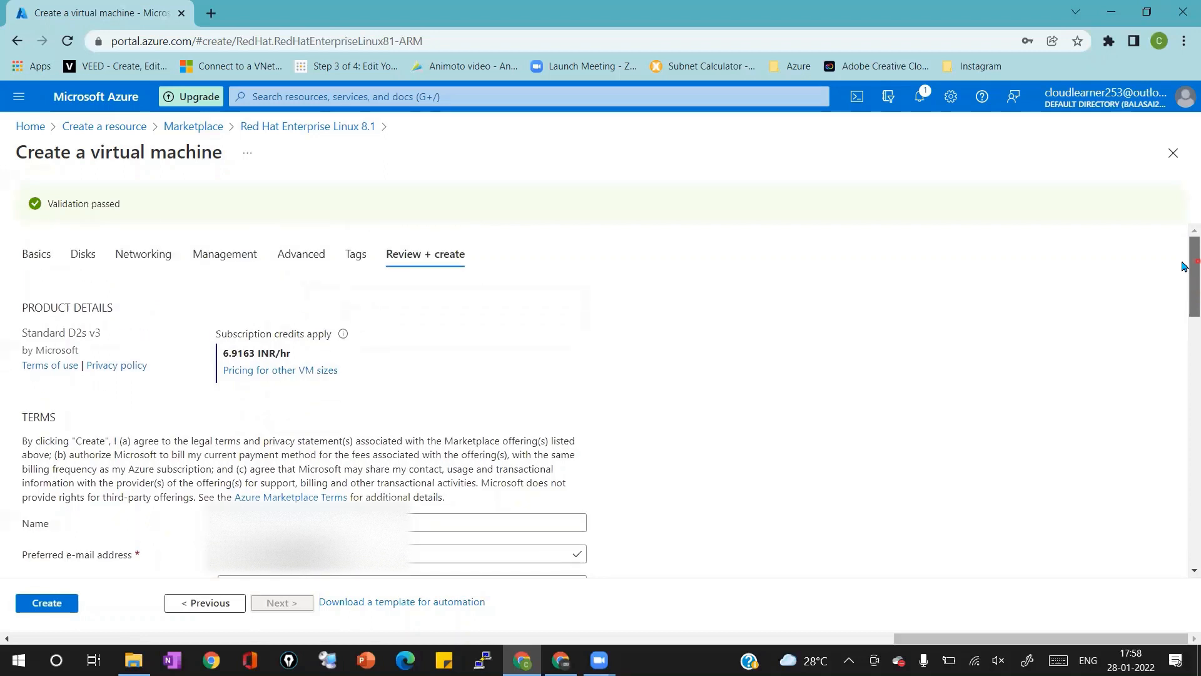
{"action": "left_click", "coordinate": [46, 603]}
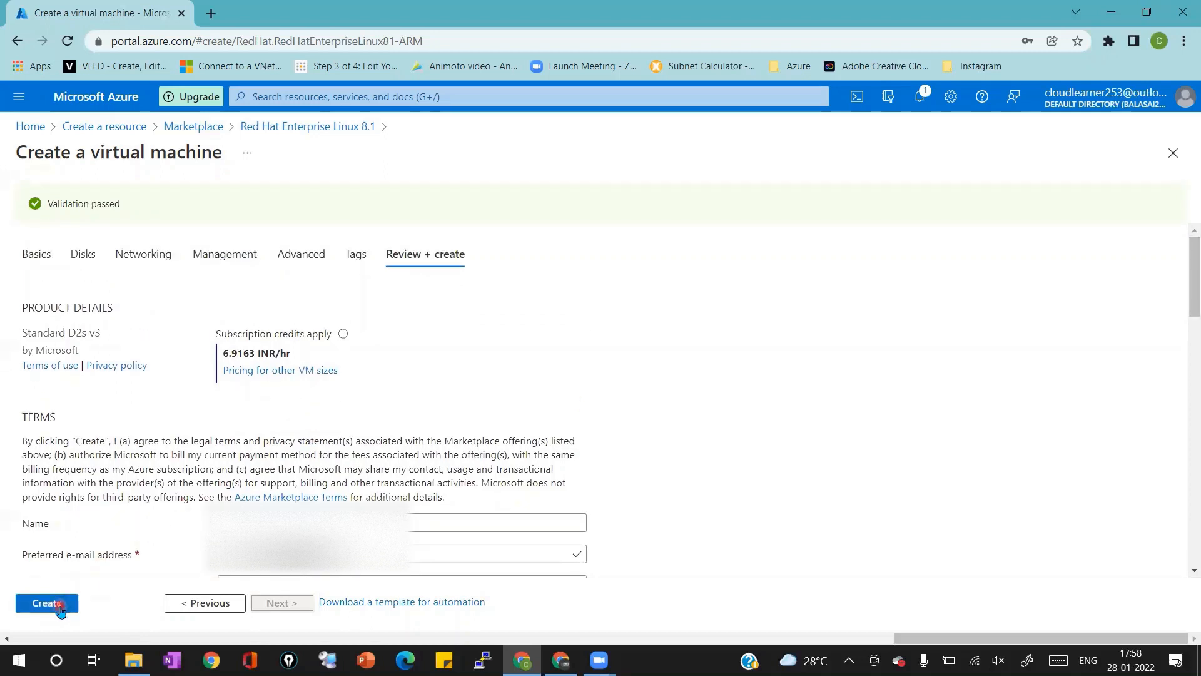
{"action": "left_click", "coordinate": [47, 606]}
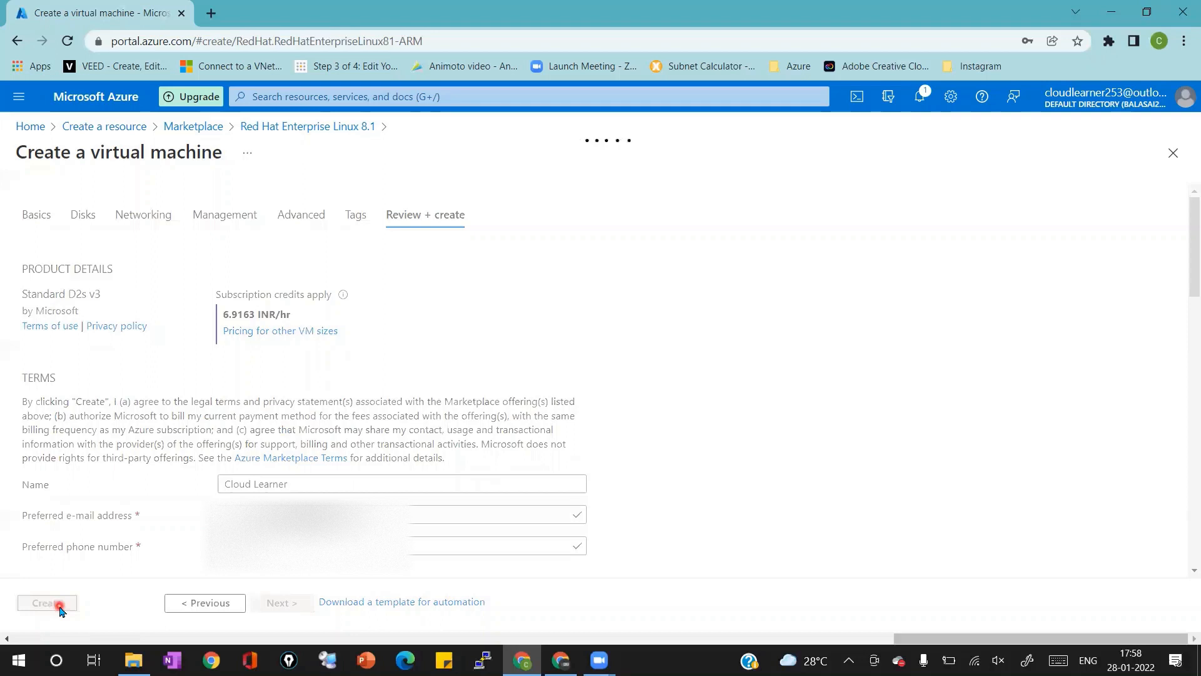
{"action": "left_click", "coordinate": [46, 603]}
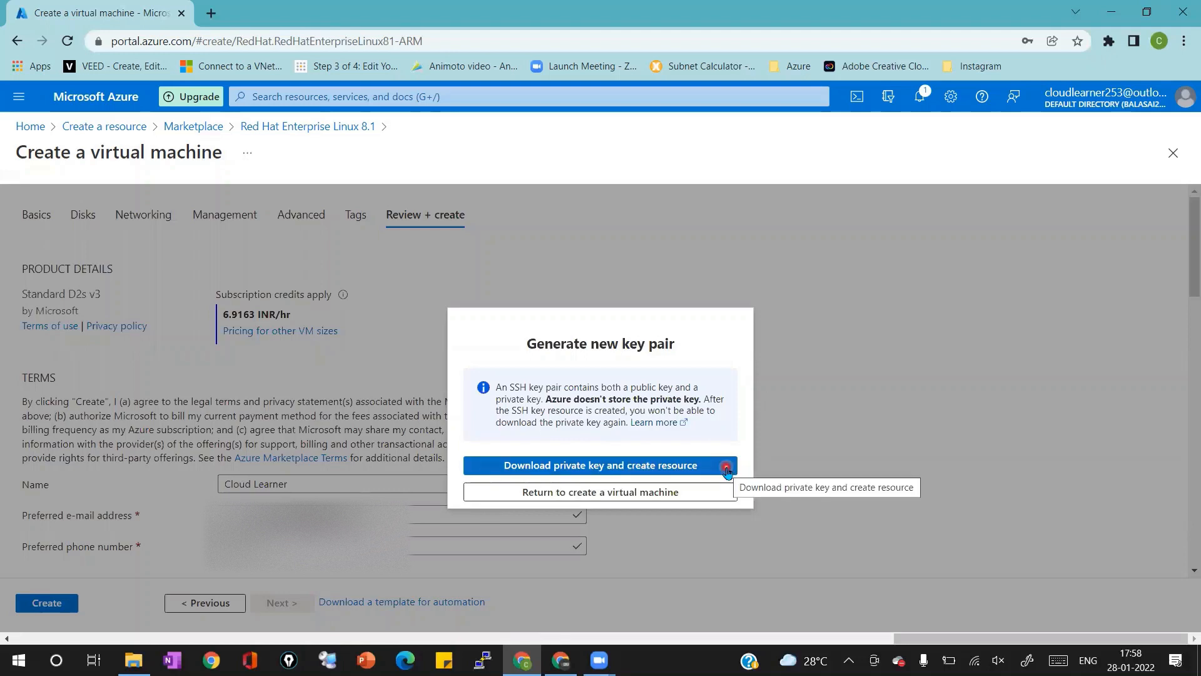
Step: Download the Demo-VM_key.pem private key, create the VM and return to the creation page
{"action": "left_click", "coordinate": [600, 466]}
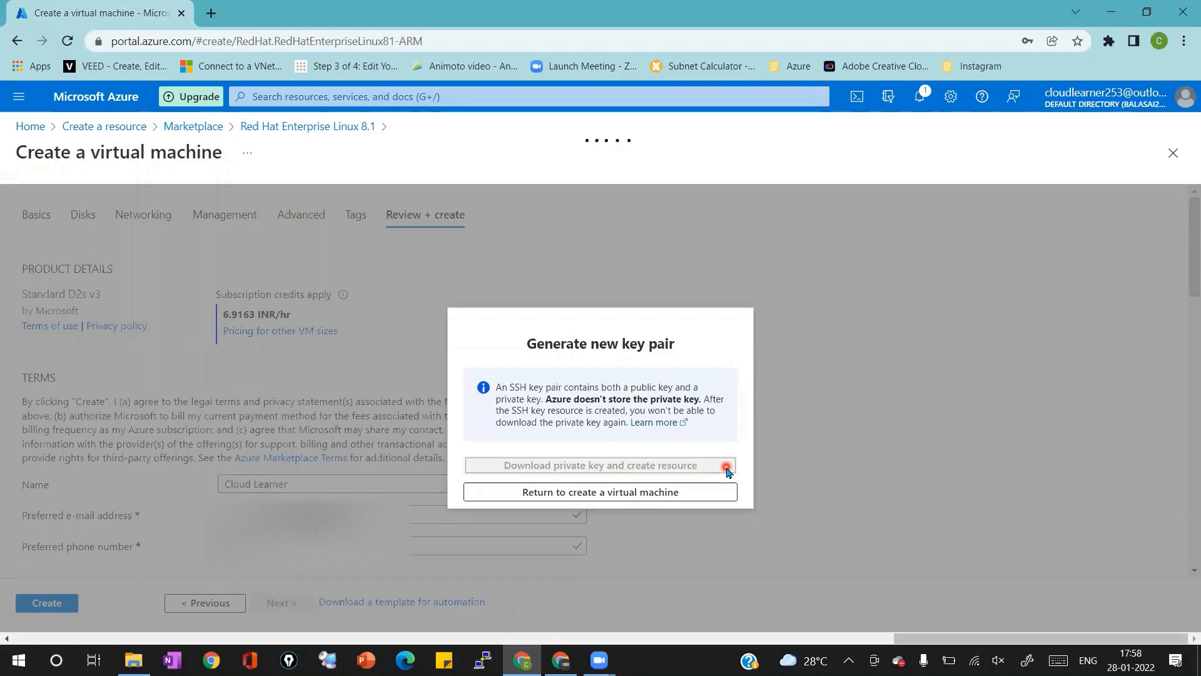
{"action": "left_click", "coordinate": [601, 466]}
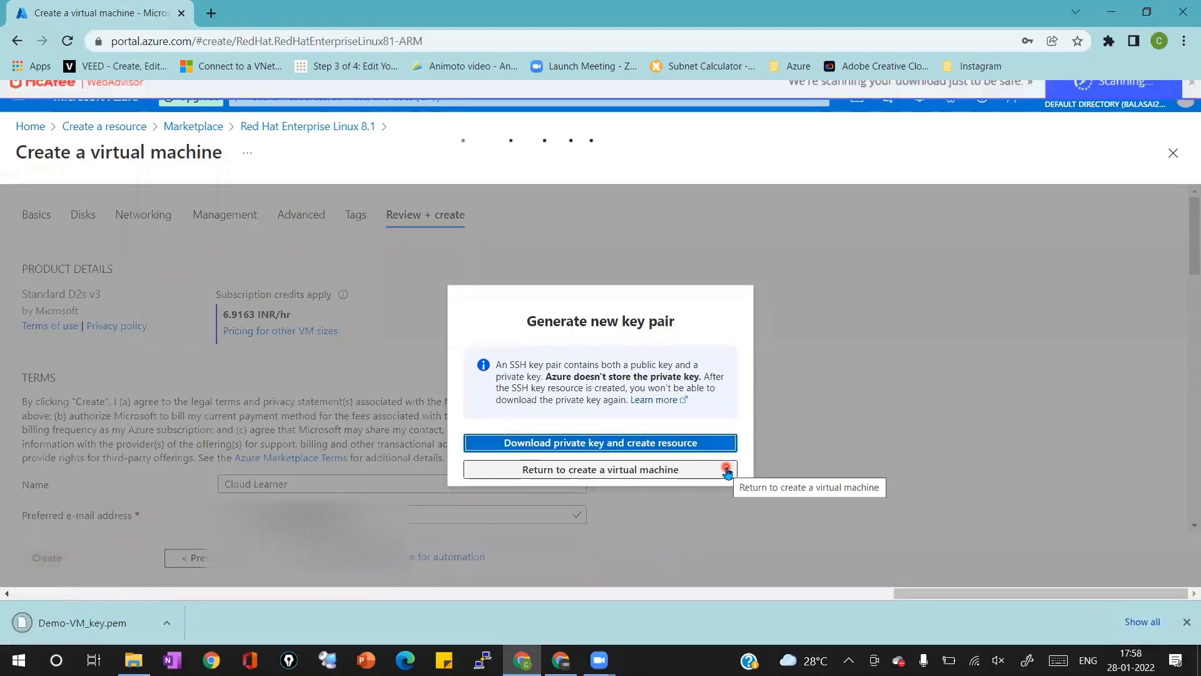
{"action": "left_click", "coordinate": [599, 442]}
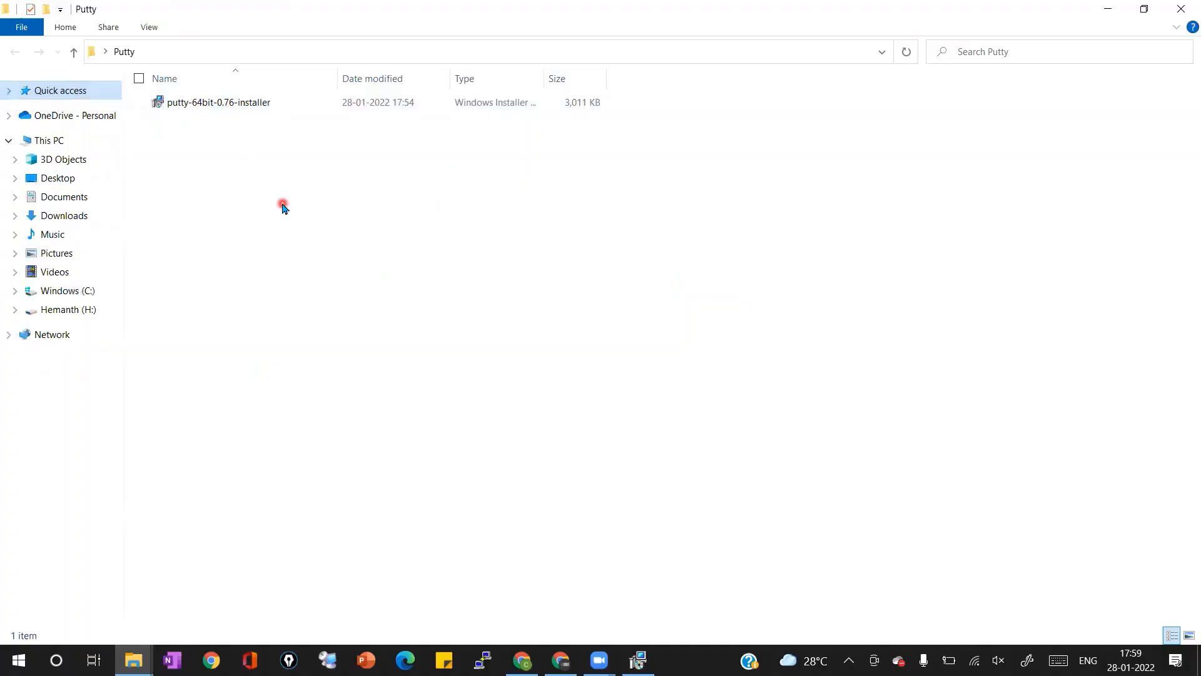
Step: Select the putty-64bit-0.76-installer file in the Putty folder
{"action": "left_click", "coordinate": [217, 101]}
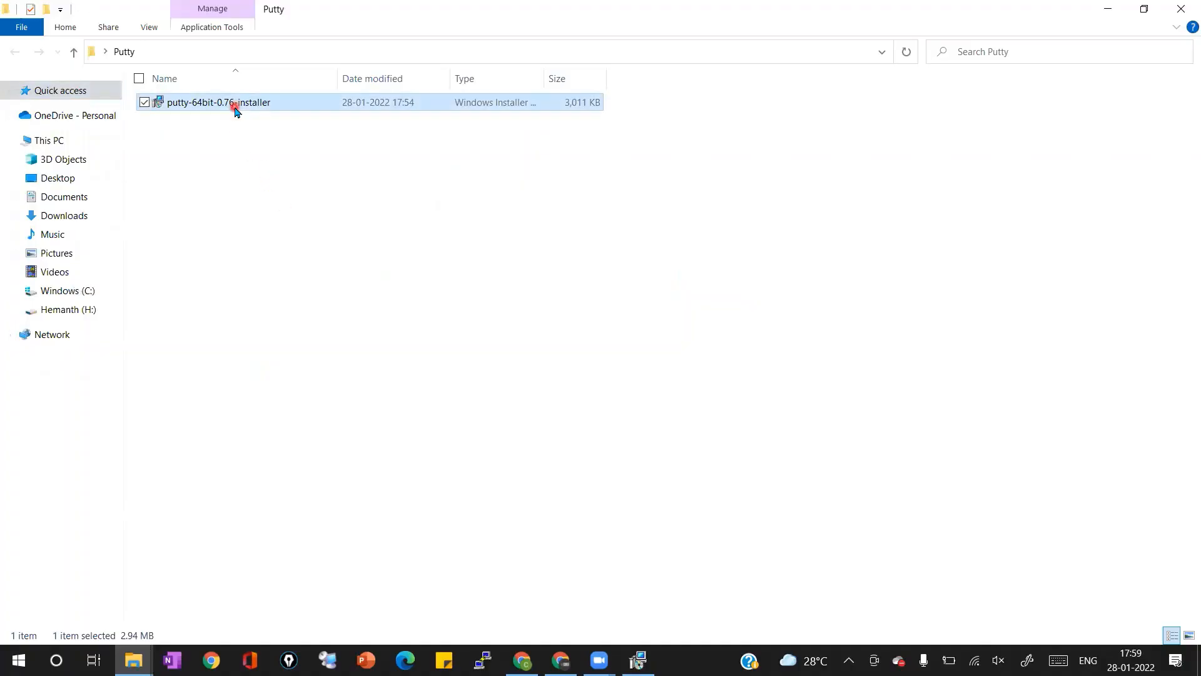
Step: Install PuTTY 0.76 to the default folder through the setup wizard and close the README
{"action": "double_click", "coordinate": [217, 101]}
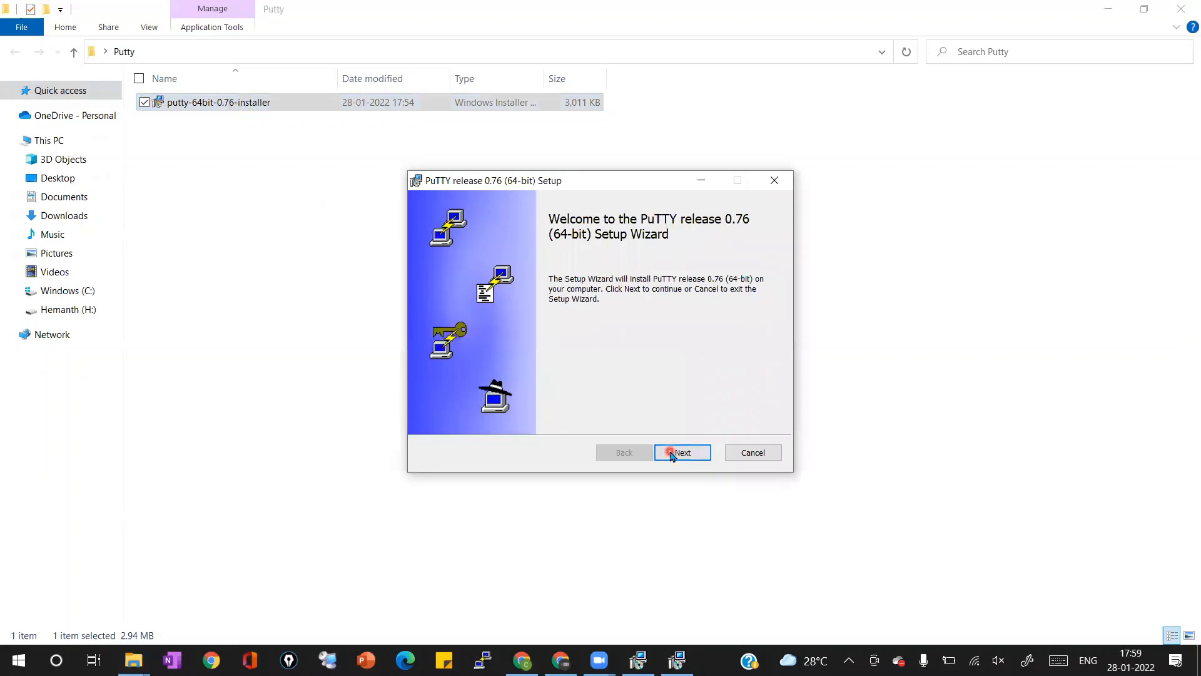
{"action": "left_click", "coordinate": [680, 452]}
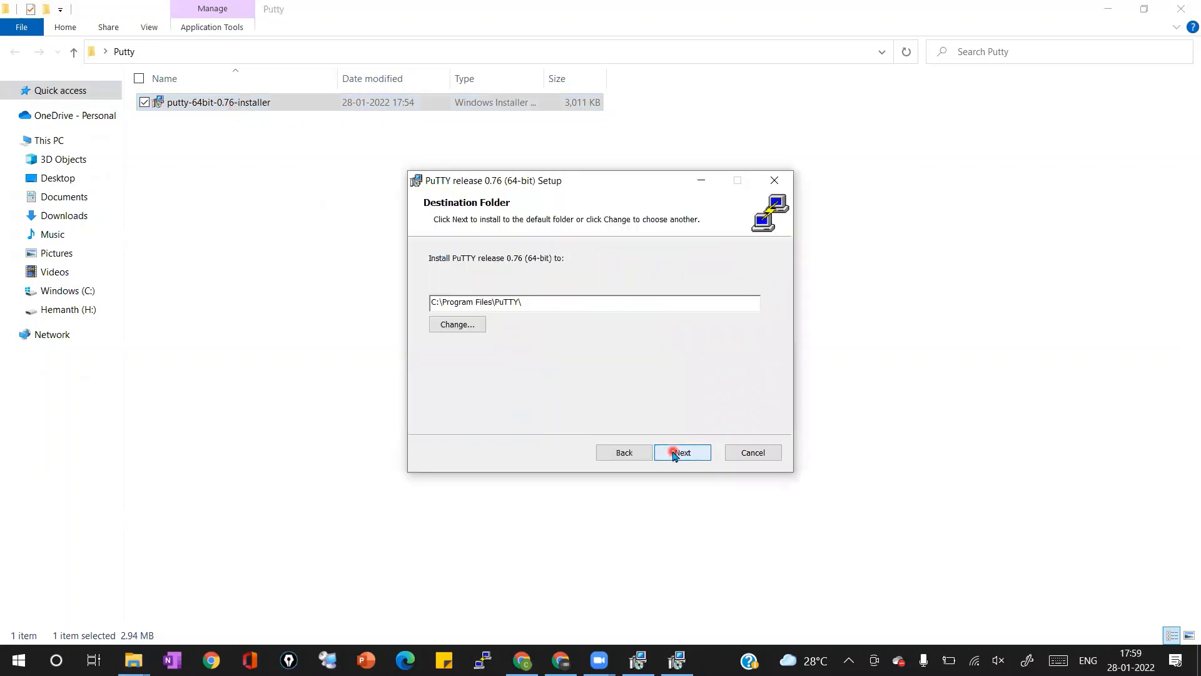
{"action": "left_click", "coordinate": [681, 452]}
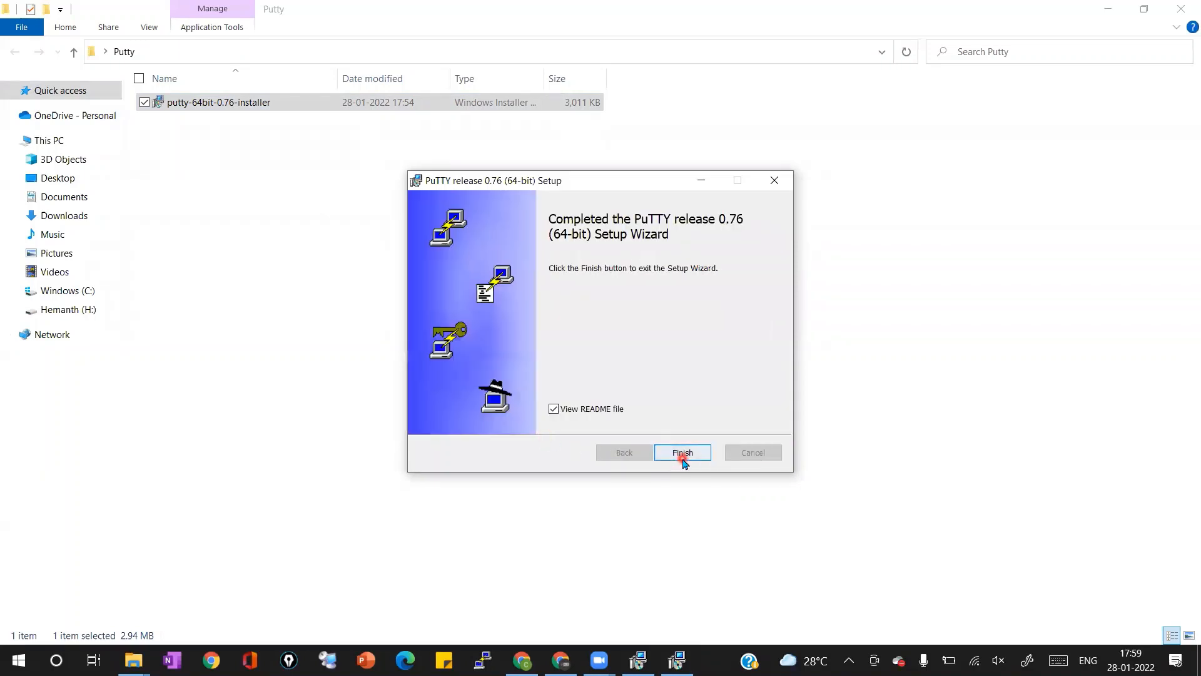
{"action": "left_click", "coordinate": [680, 452]}
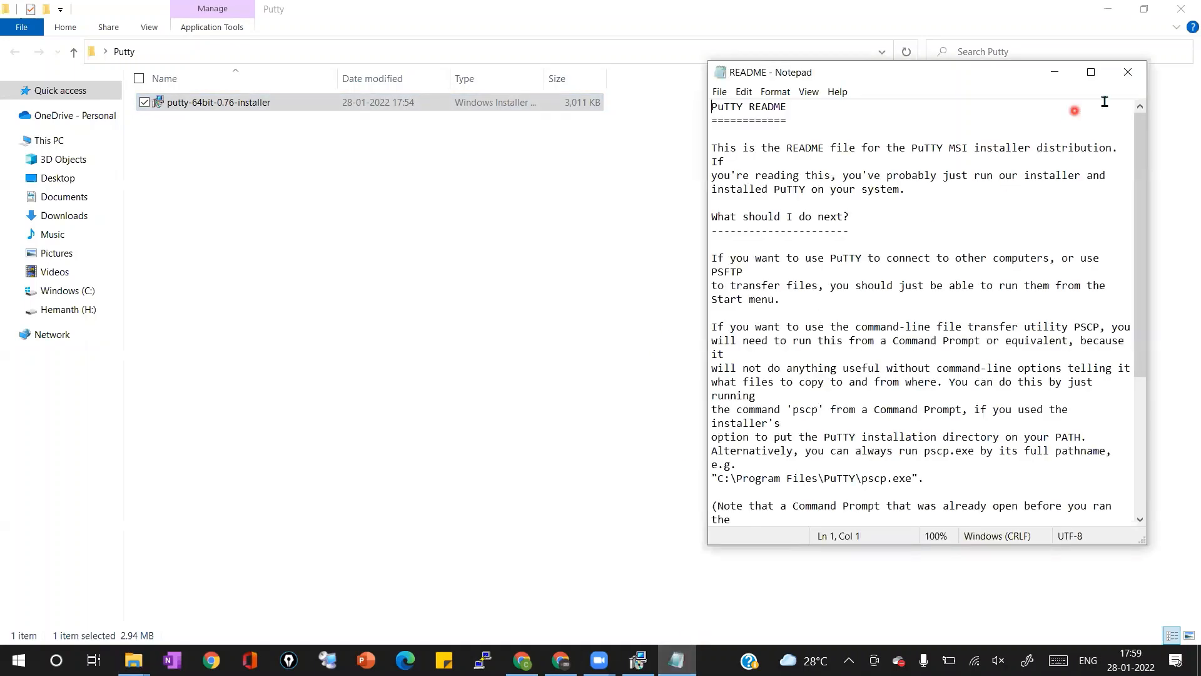
{"action": "left_click", "coordinate": [1126, 73]}
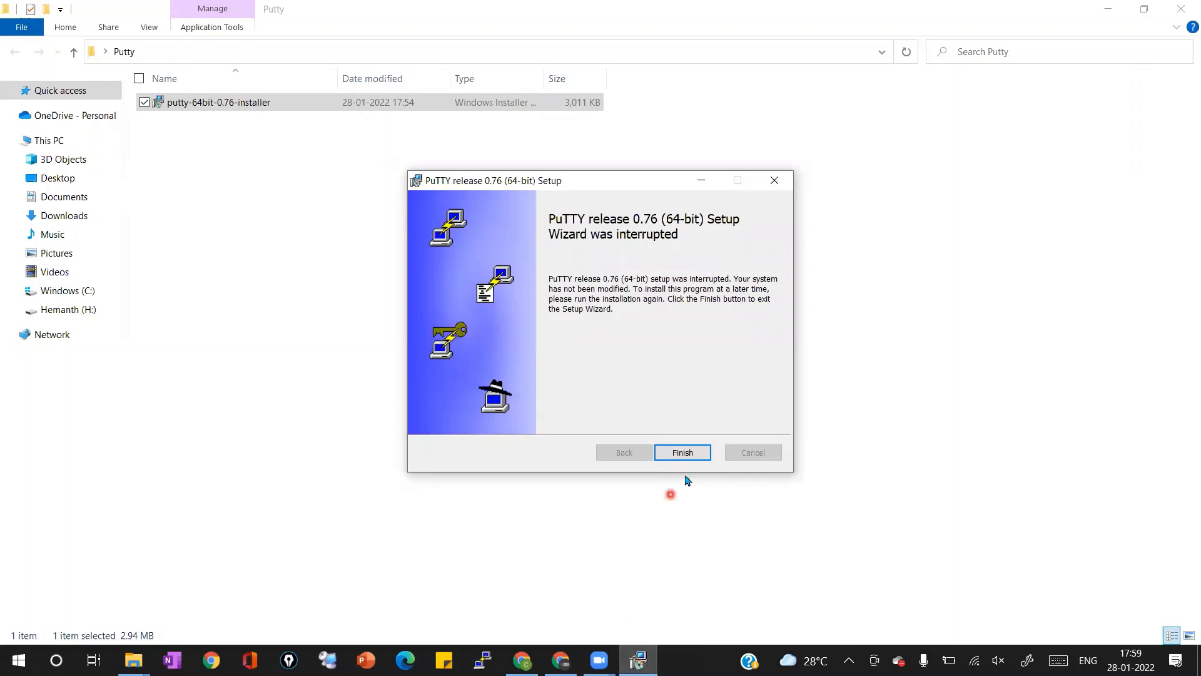
Step: Close the setup wizard and launch PuTTYgen from Start search
{"action": "left_click", "coordinate": [680, 451]}
{"action": "type", "text": "putty"}
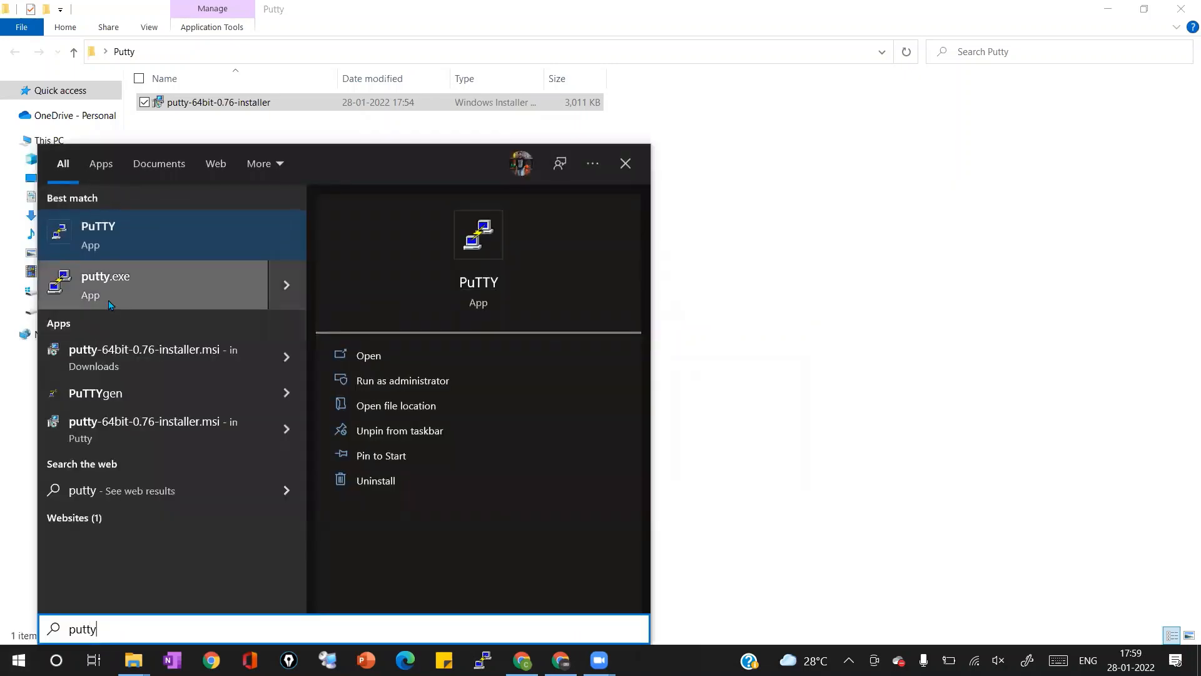
{"action": "left_click", "coordinate": [96, 393]}
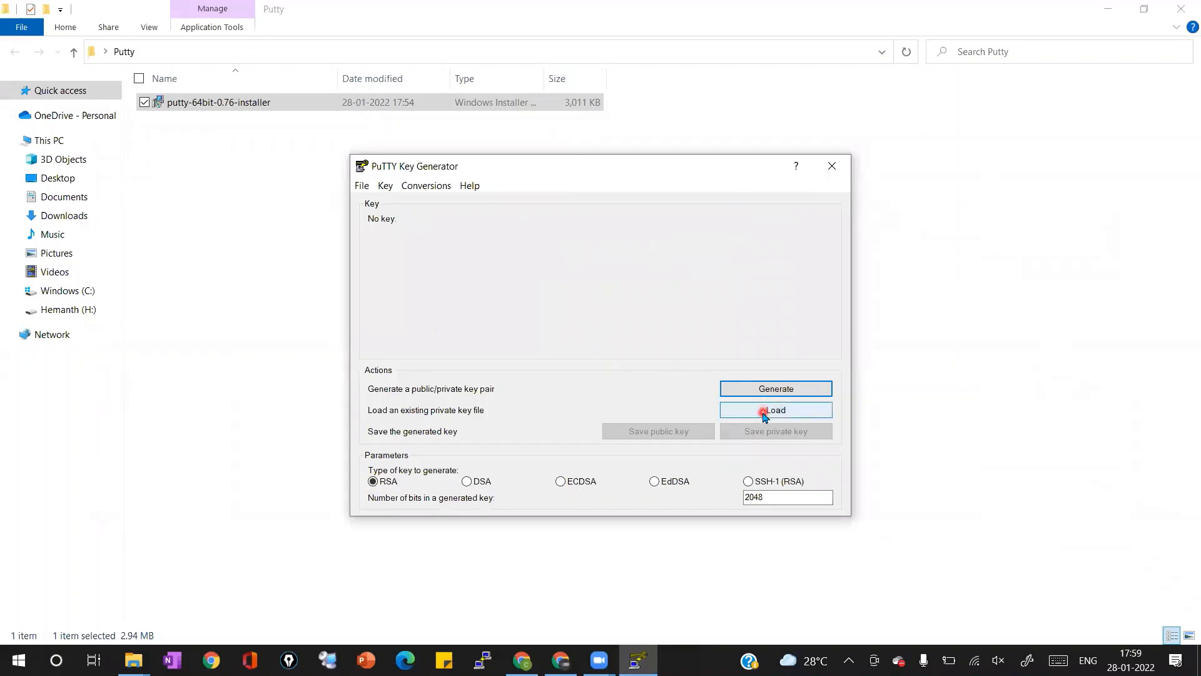
Step: Load Demo-VM_key.pem from Downloads (All Files) and acknowledge the import notice
{"action": "left_click", "coordinate": [774, 411]}
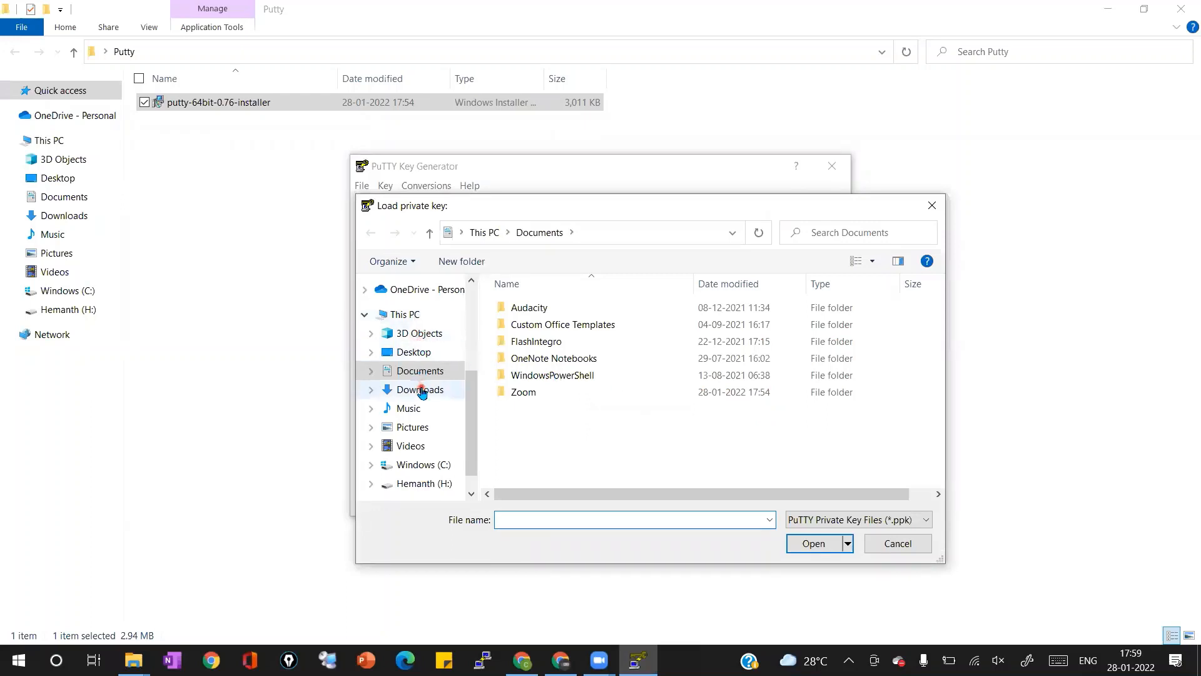
{"action": "left_click", "coordinate": [421, 389]}
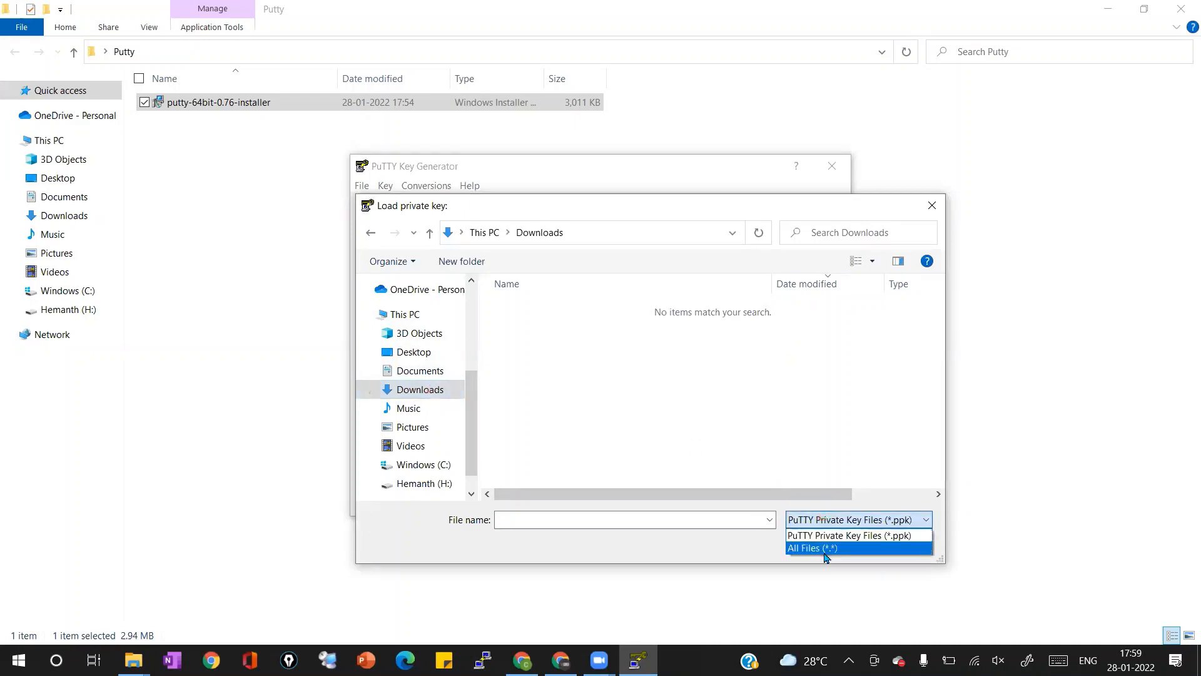
{"action": "left_click", "coordinate": [810, 548]}
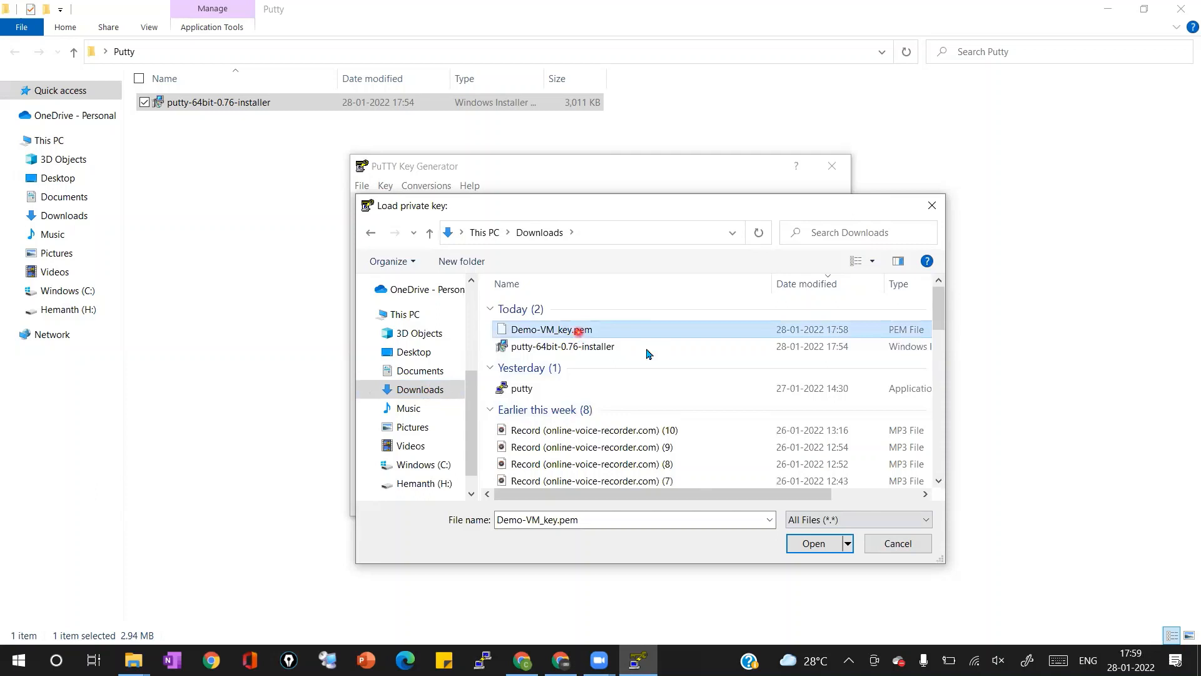
{"action": "left_click", "coordinate": [812, 543]}
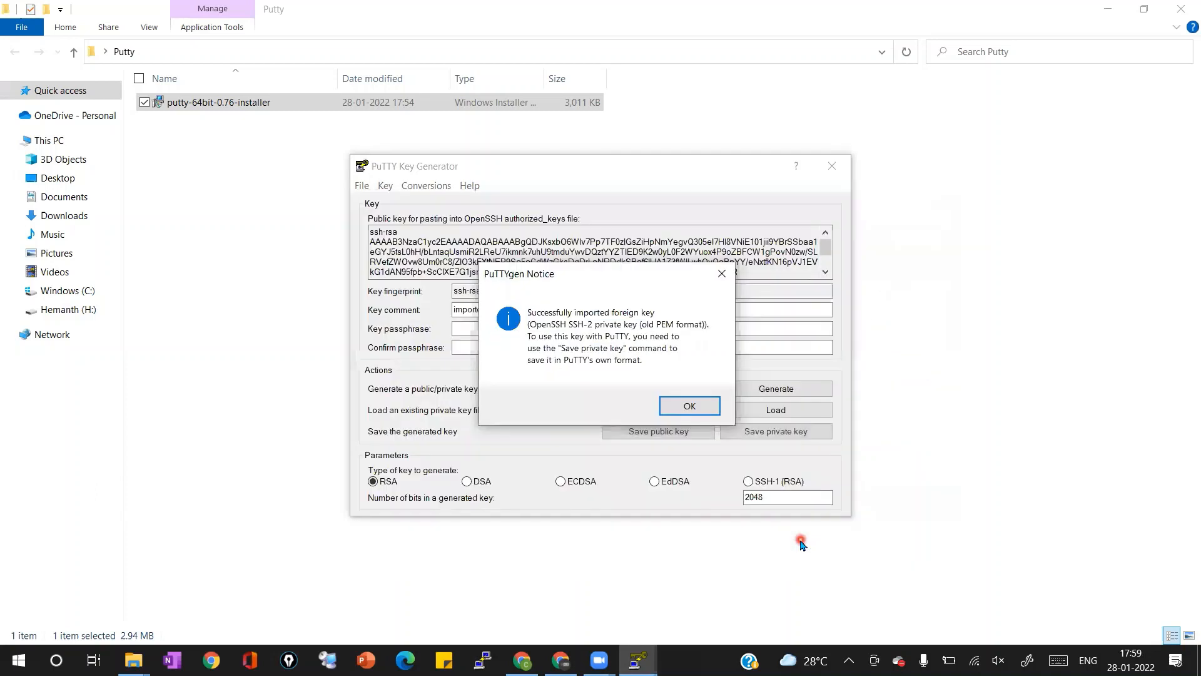
{"action": "mouse_move", "coordinate": [688, 405]}
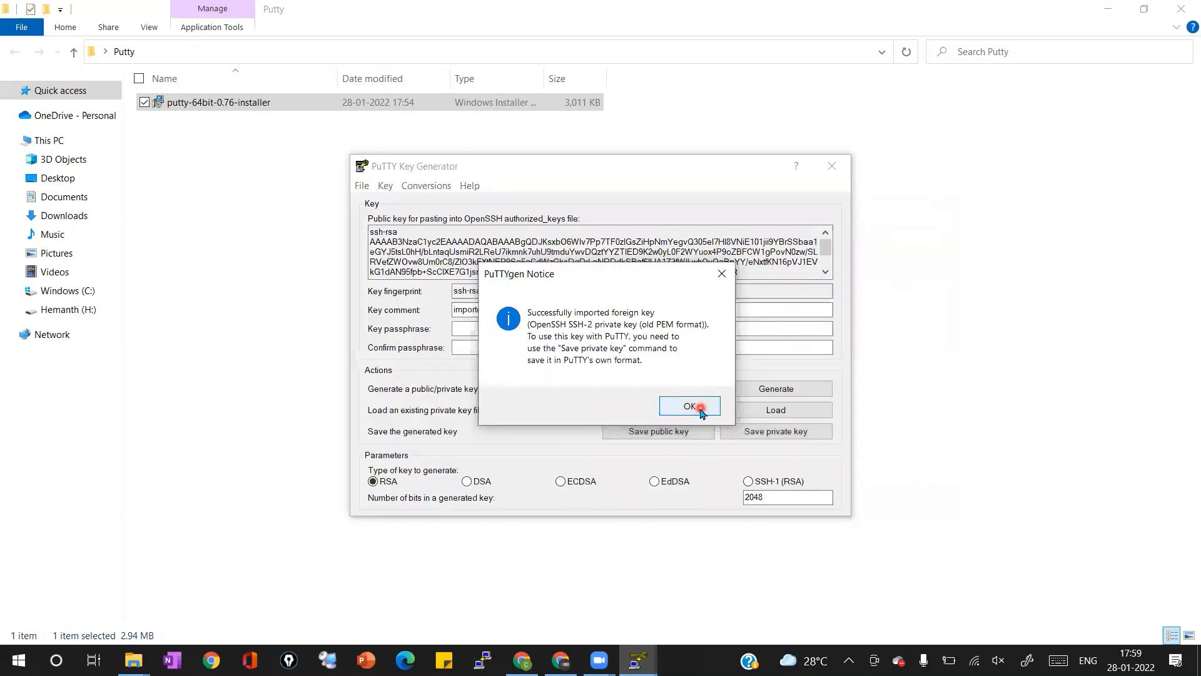
{"action": "left_click", "coordinate": [688, 405]}
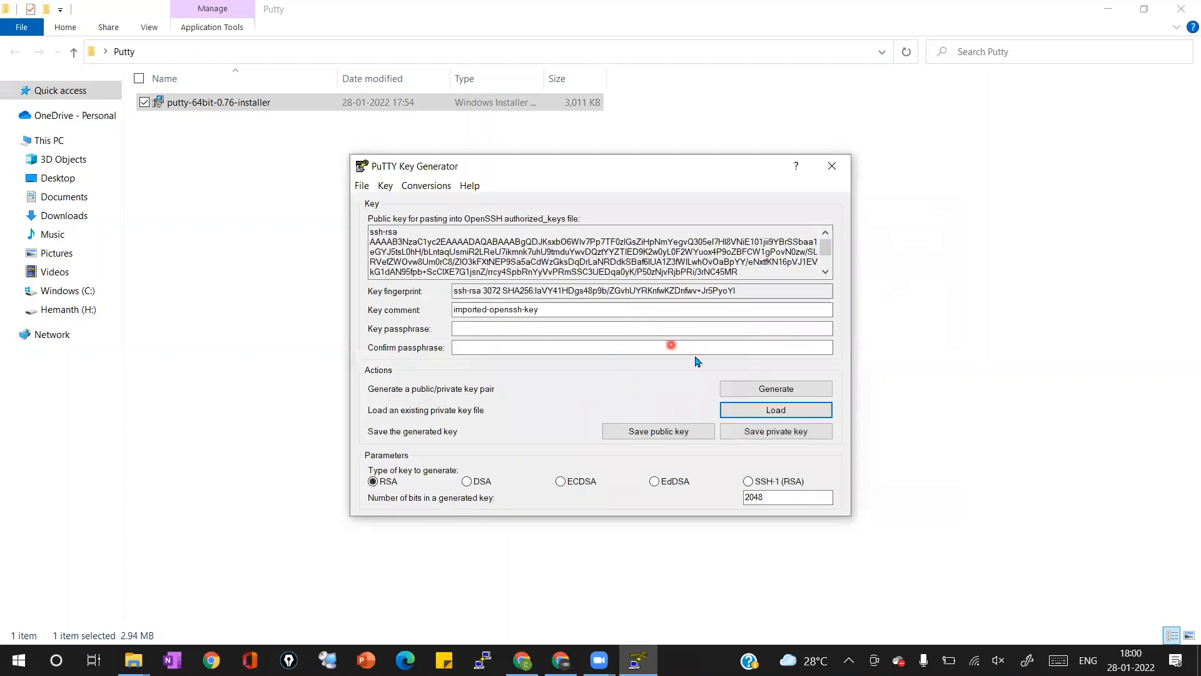
Step: Choose Save private key and confirm saving it without a passphrase
{"action": "left_click", "coordinate": [774, 431]}
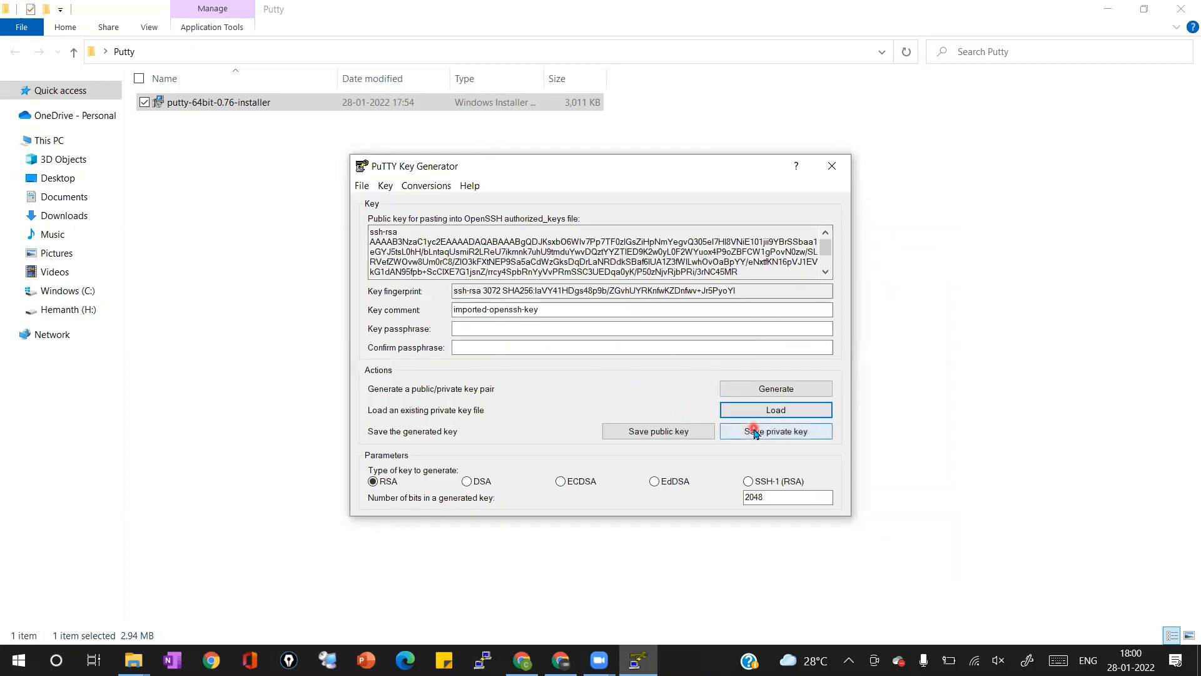
{"action": "left_click", "coordinate": [774, 430]}
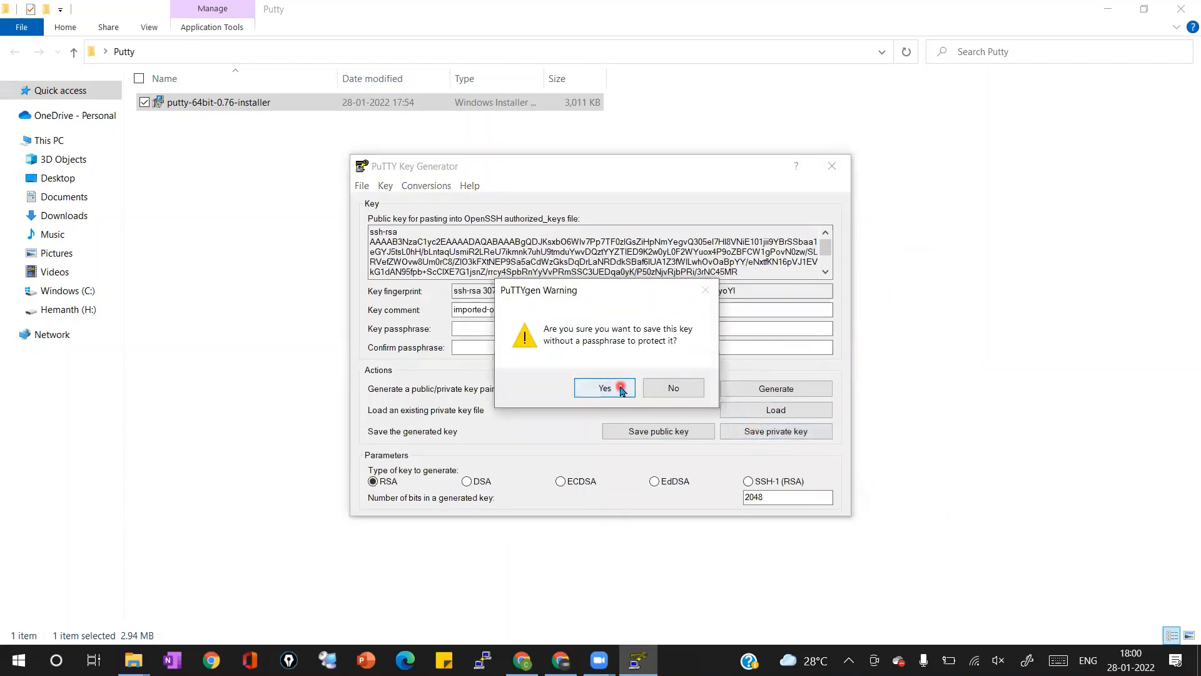
{"action": "left_click", "coordinate": [603, 388]}
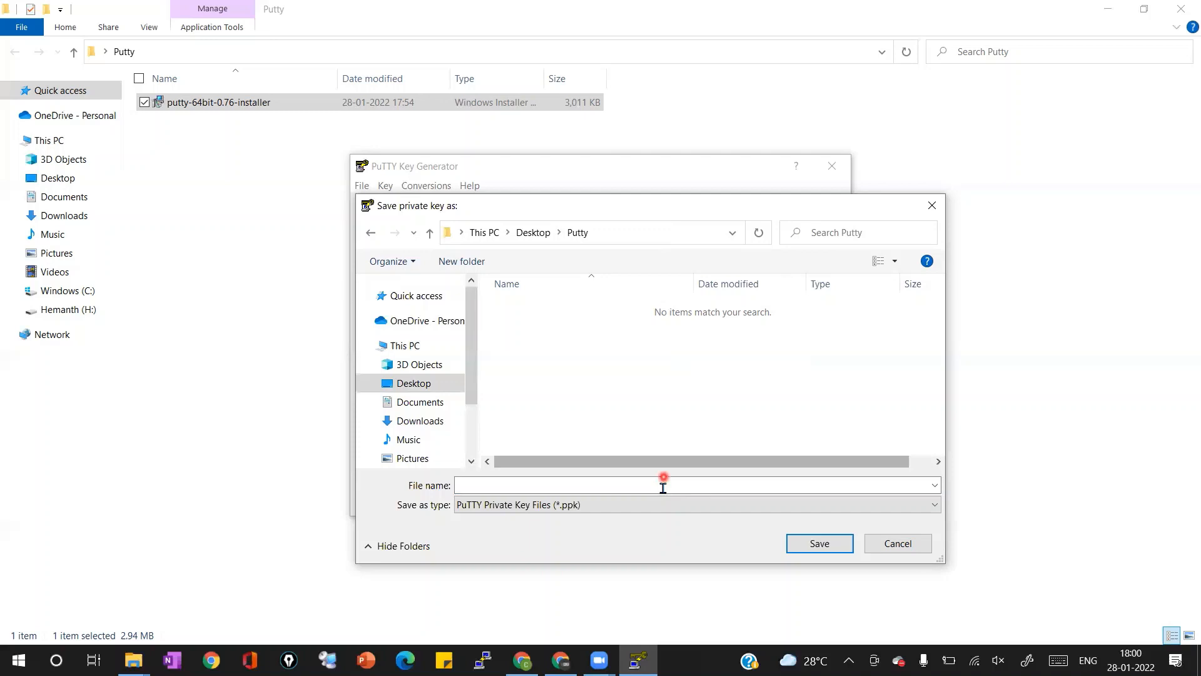
Step: Save the key as VM-PrivateKey.ppk in the Desktop Putty folder and select it in Explorer
{"action": "left_click", "coordinate": [663, 485]}
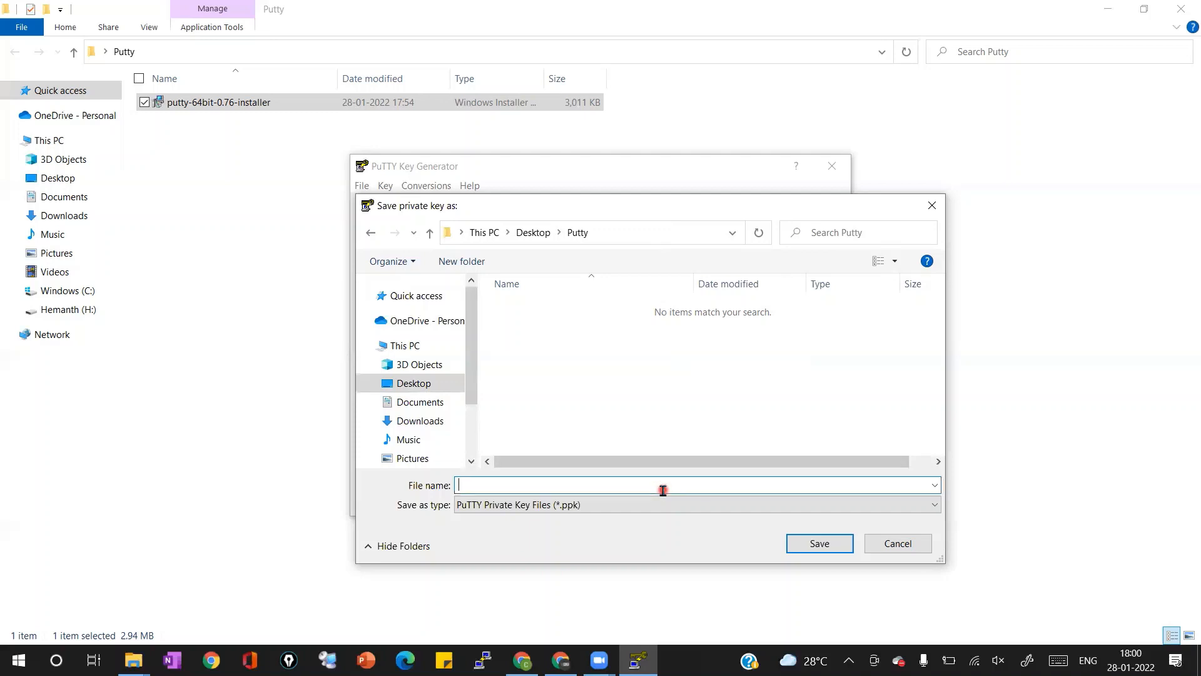
{"action": "type", "text": "VM-P"}
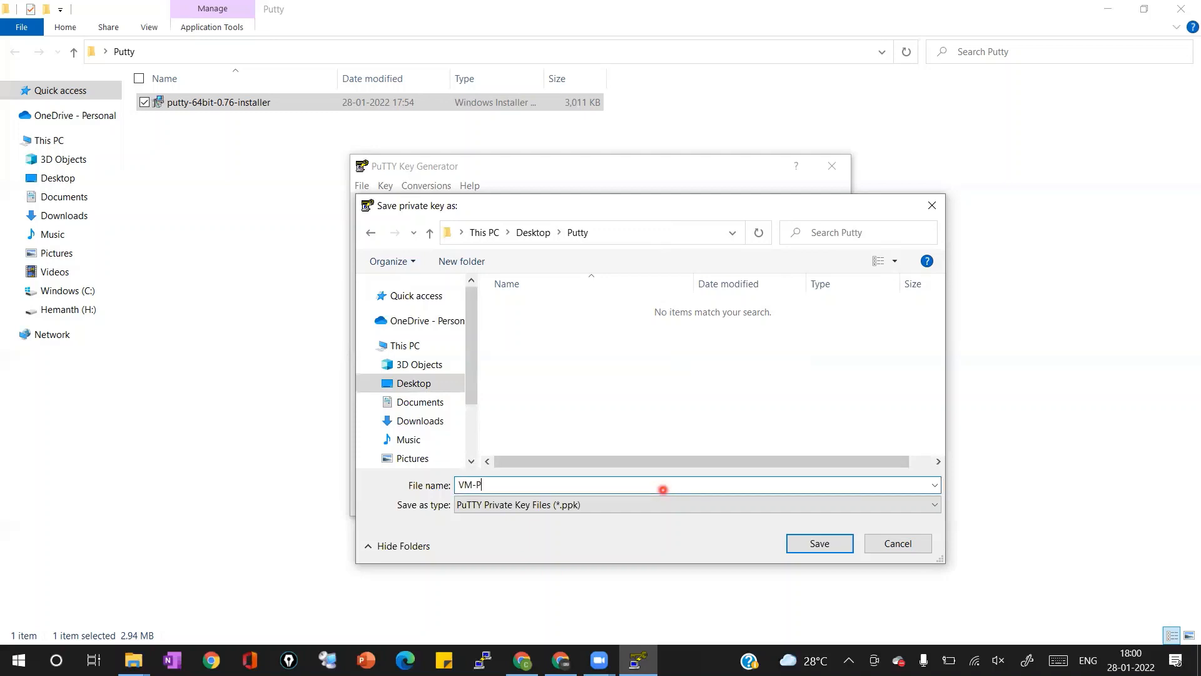
{"action": "type", "text": "rivateKey"}
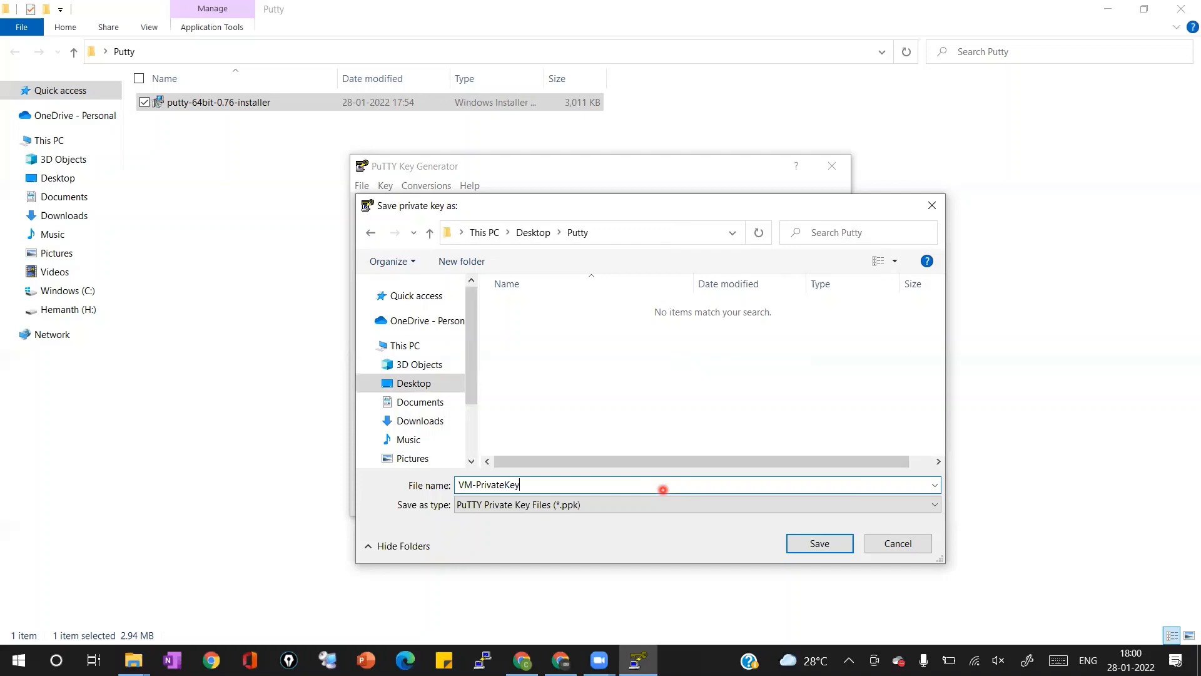
{"action": "left_click", "coordinate": [818, 543]}
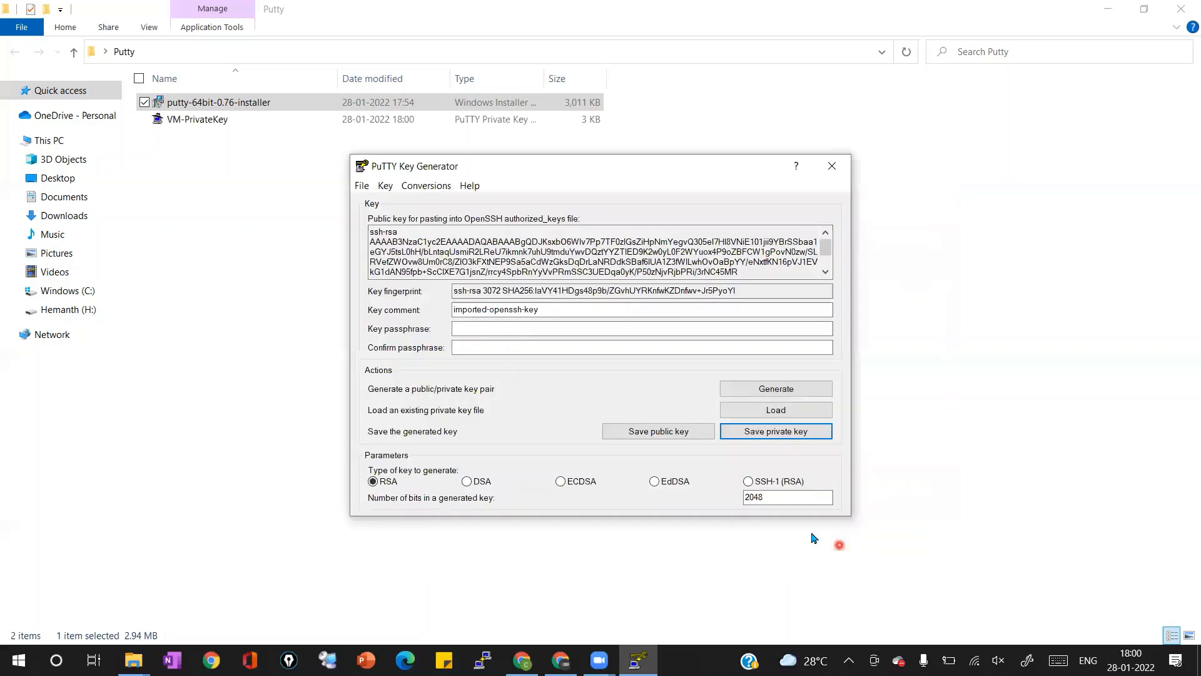
{"action": "mouse_move", "coordinate": [239, 128]}
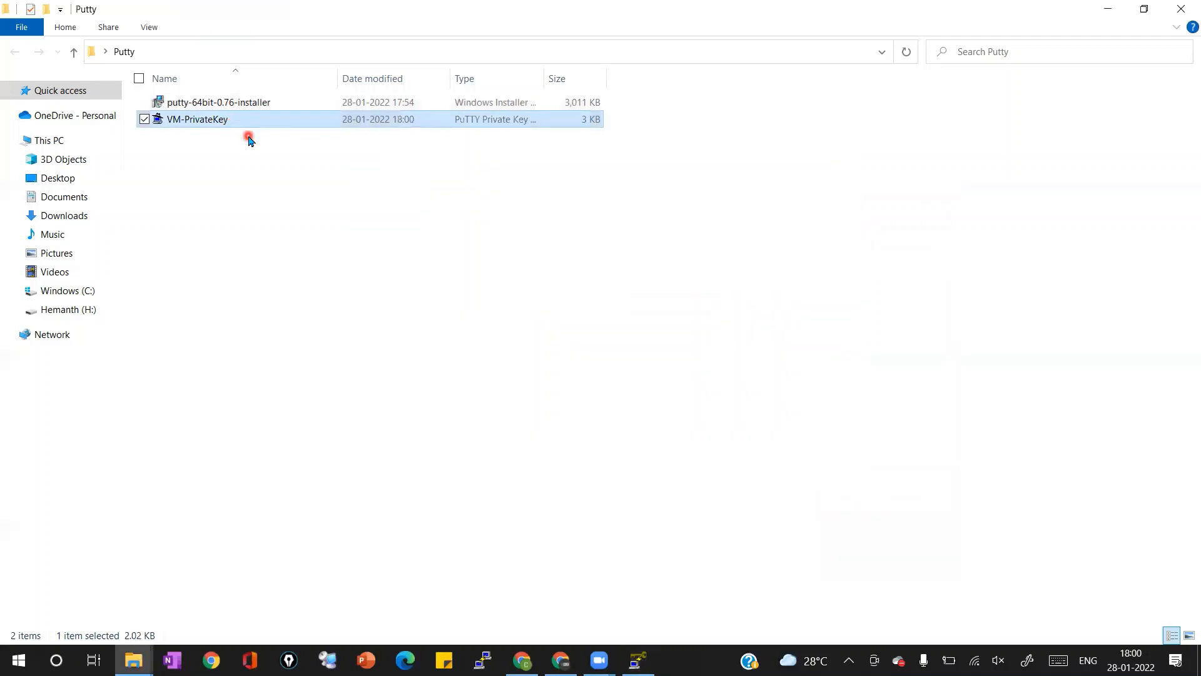
{"action": "left_click", "coordinate": [521, 659]}
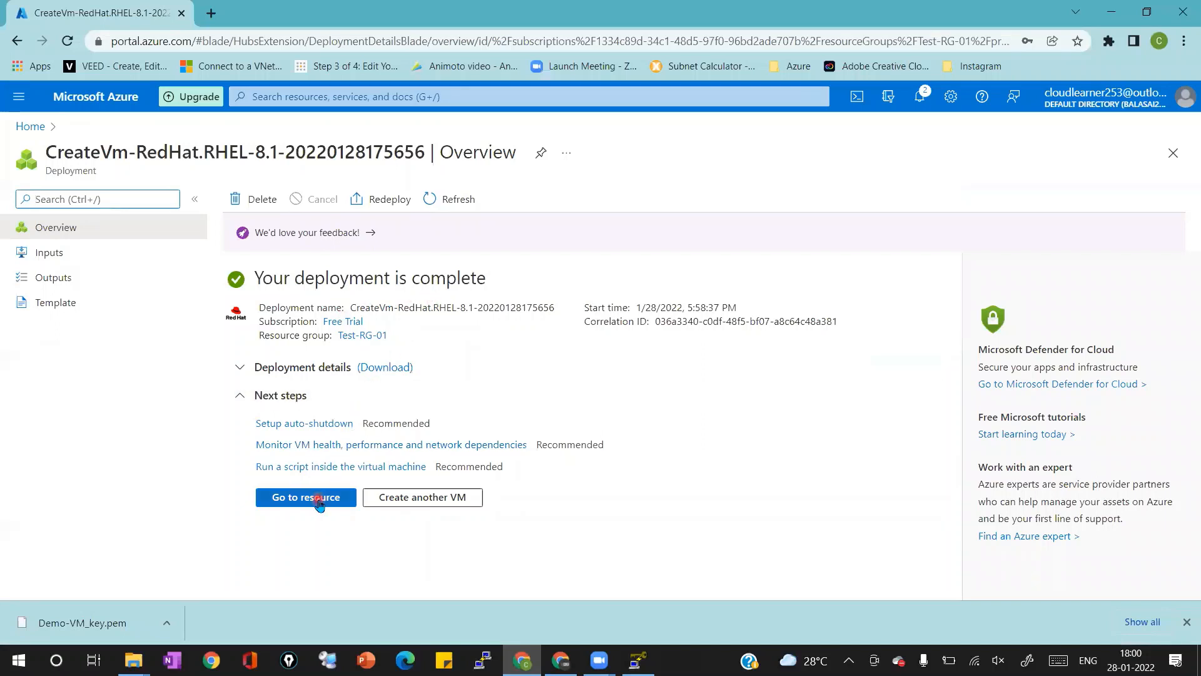
Step: Go to the deployed Demo-VM overview showing Running status and public IP 40.71.38.34
{"action": "left_click", "coordinate": [305, 497]}
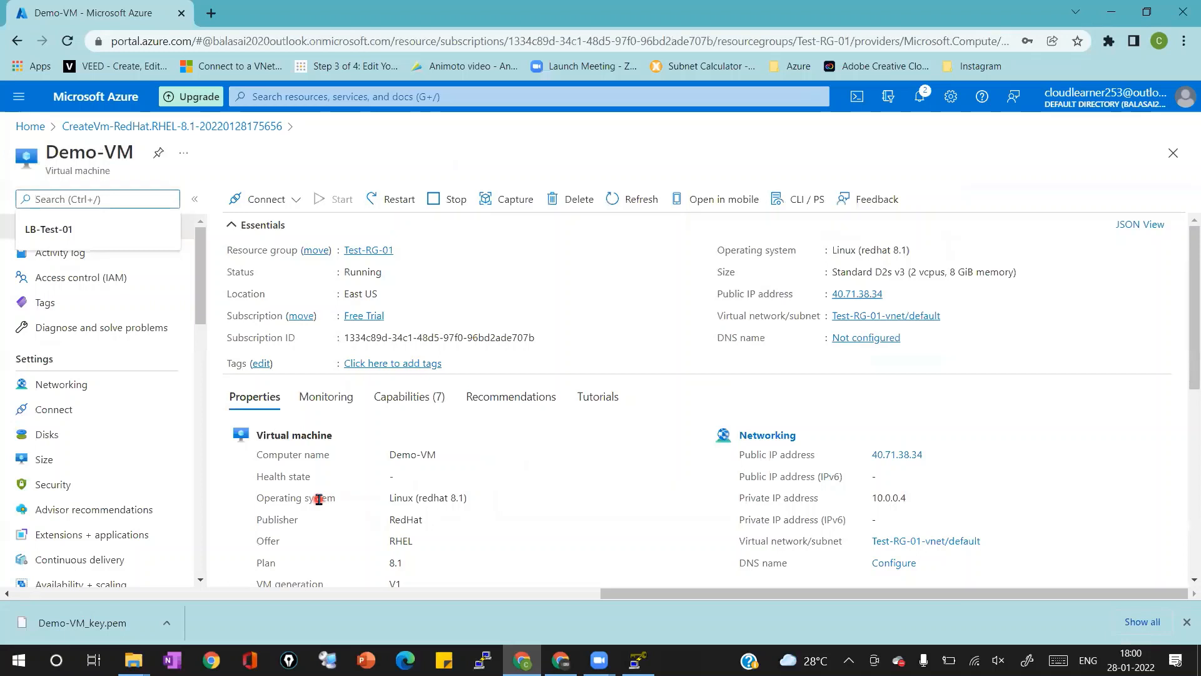
{"action": "mouse_move", "coordinate": [895, 292]}
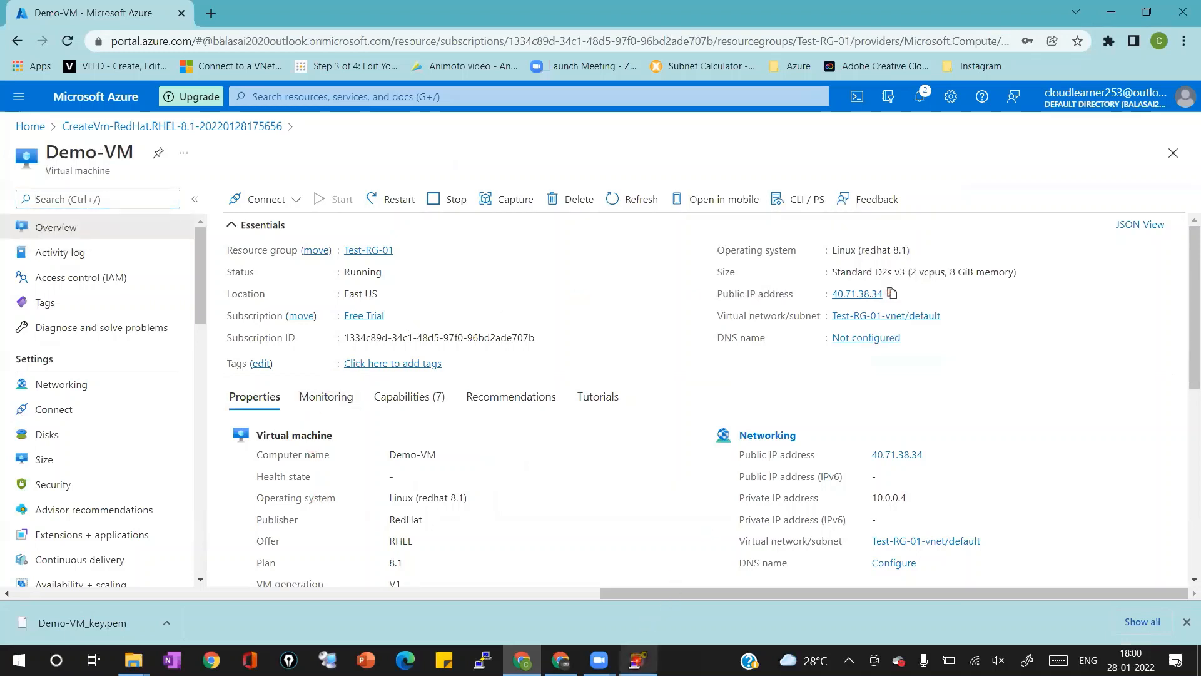
{"action": "type", "text": "puttygen"}
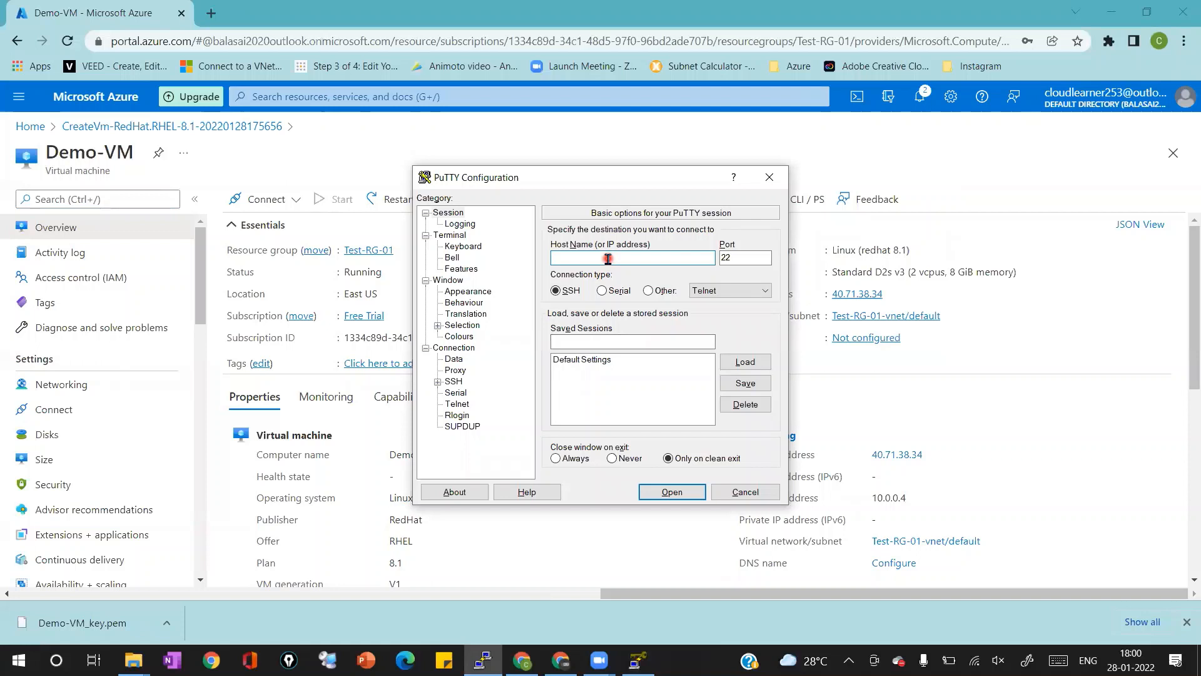
Step: Start an SSH session to 40.71.38.34 authenticating with the VM-PrivateKey.ppk key file
{"action": "type", "text": "40.71.38.34"}
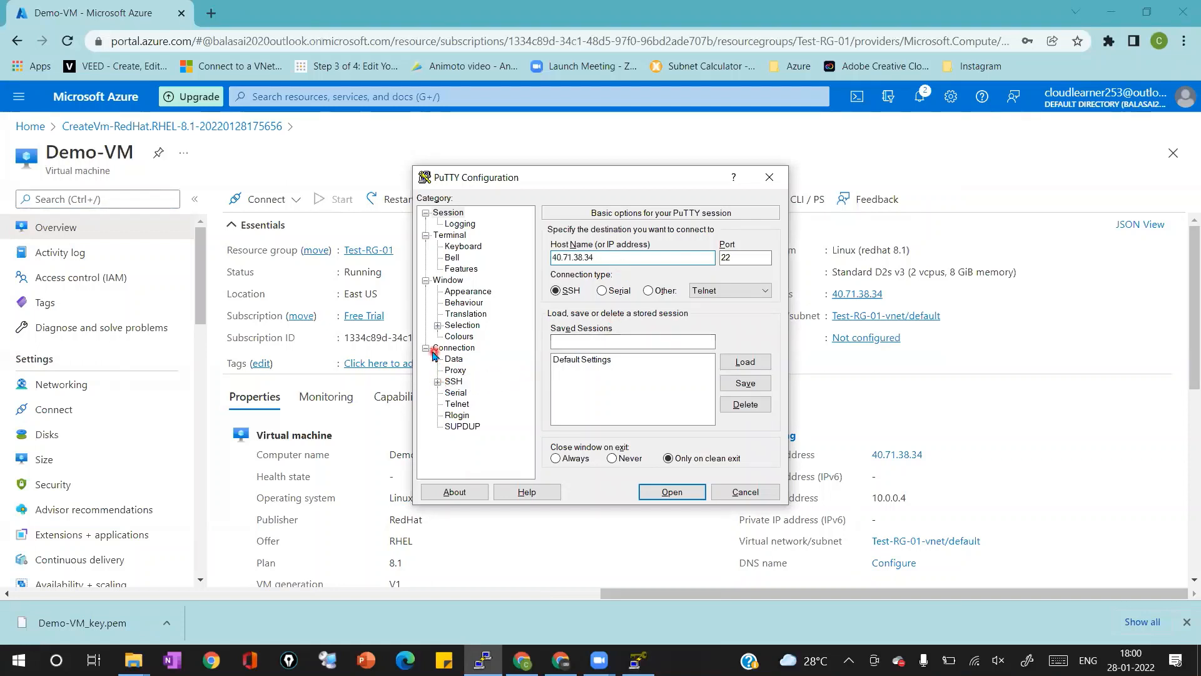
{"action": "left_click", "coordinate": [437, 381]}
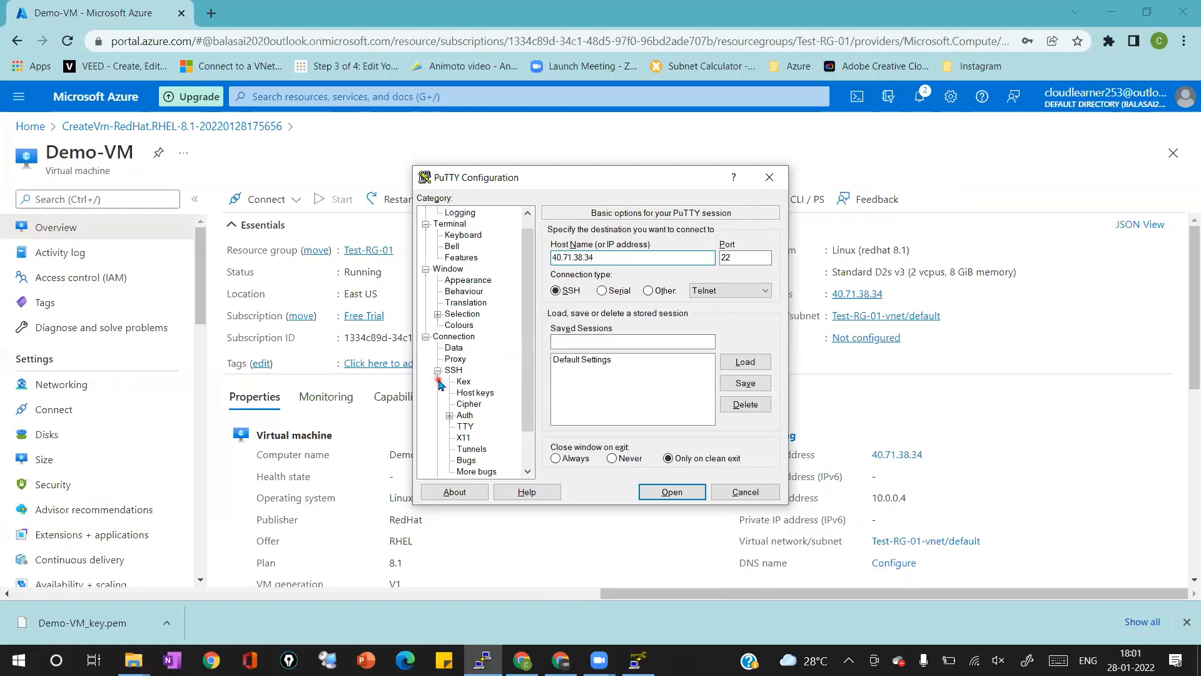
{"action": "left_click", "coordinate": [463, 415]}
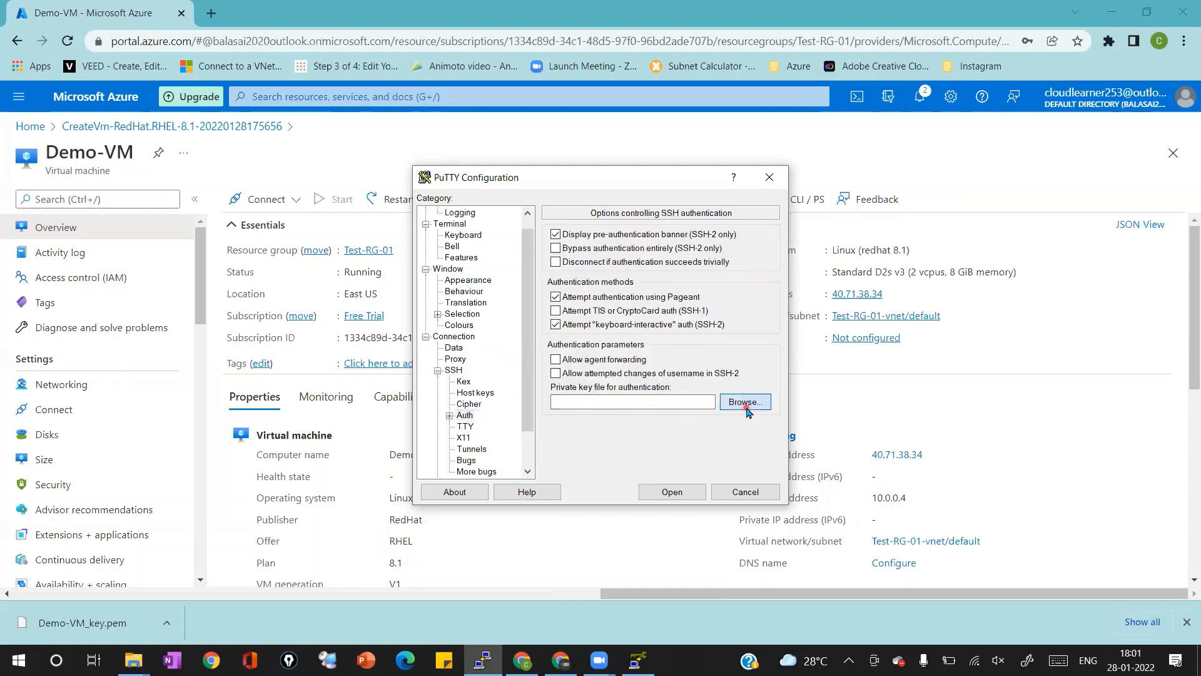
{"action": "left_click", "coordinate": [743, 402]}
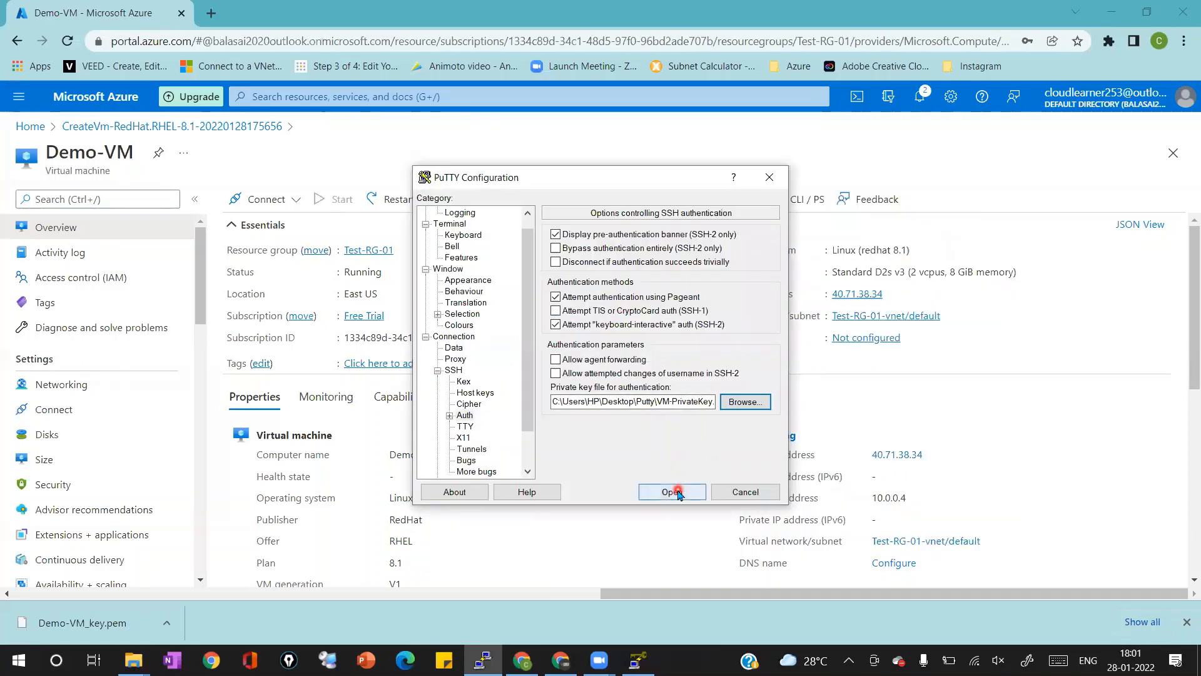
{"action": "left_click", "coordinate": [670, 491]}
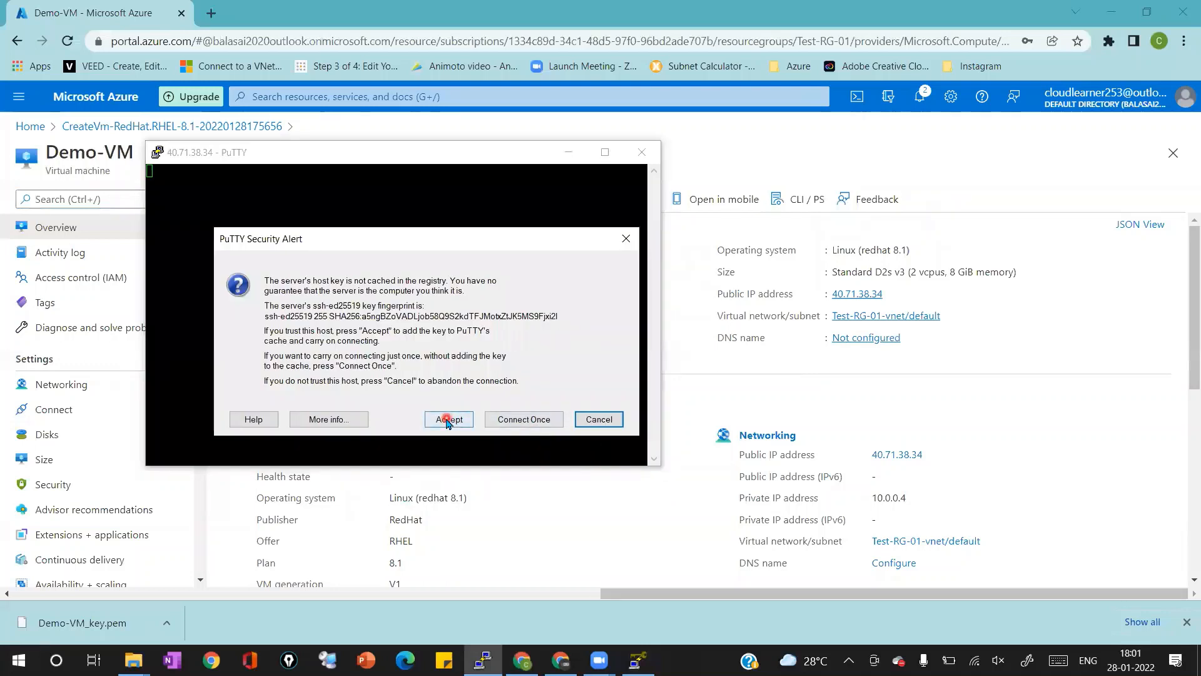
Step: Accept the host key, log in as azureuser, and run df -h and hostname on Demo-VM
{"action": "left_click", "coordinate": [447, 419]}
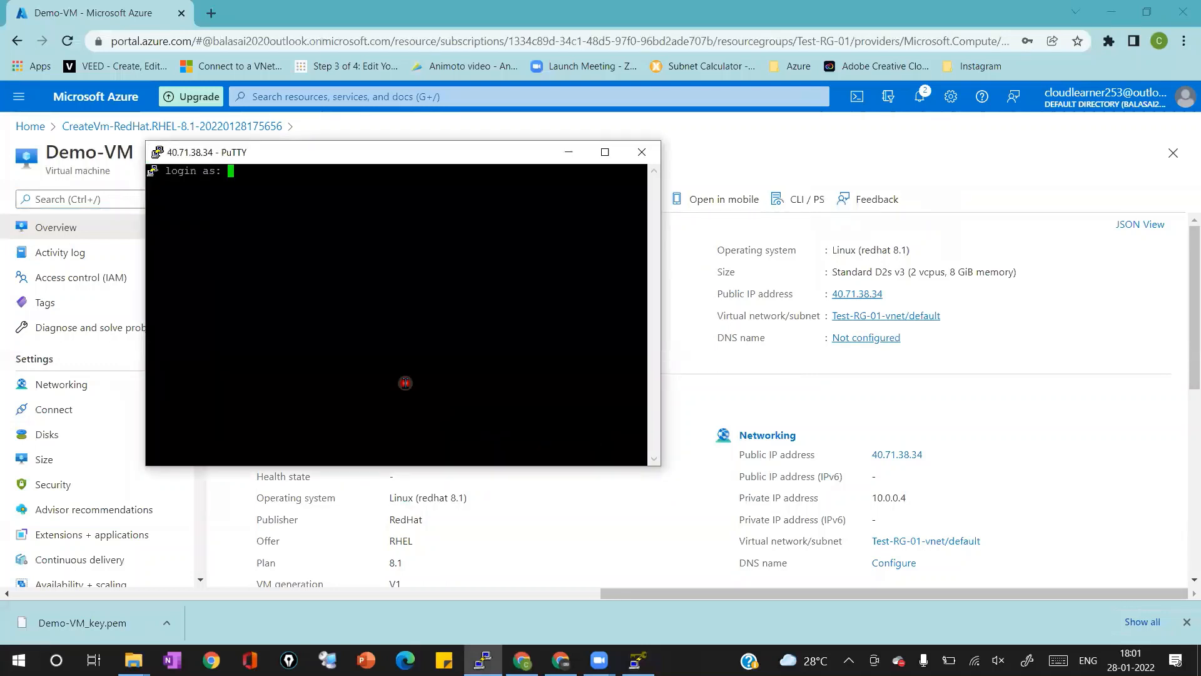
{"action": "type", "text": "azureuser"}
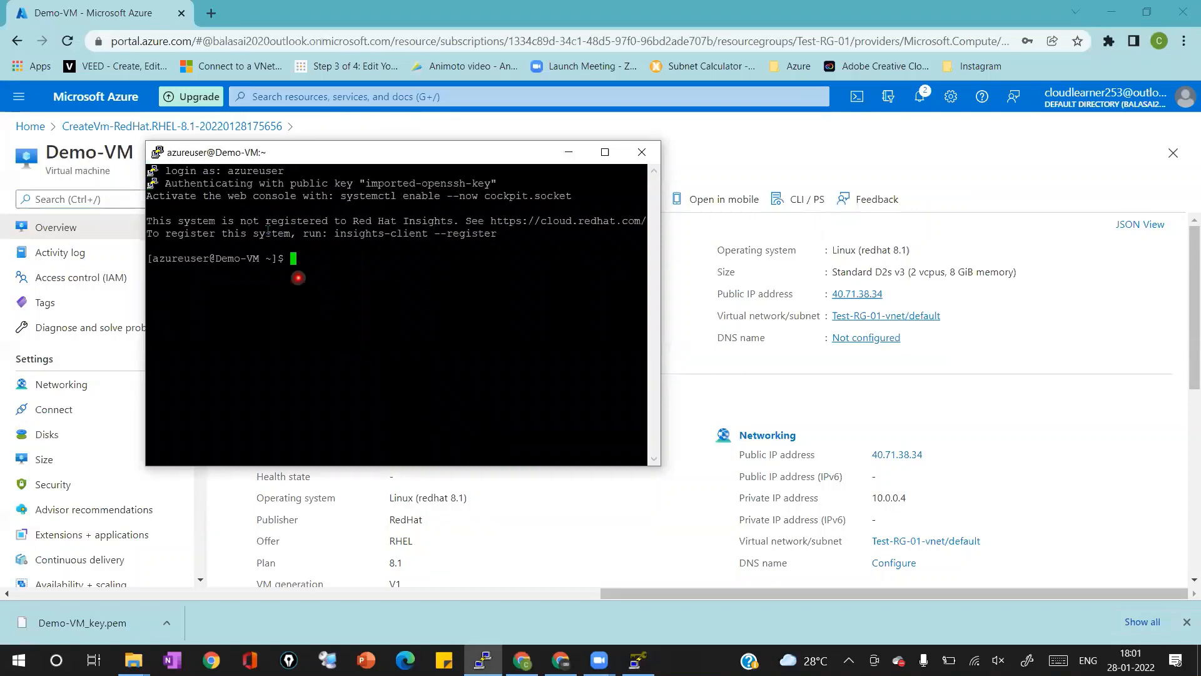
{"action": "type", "text": "d"}
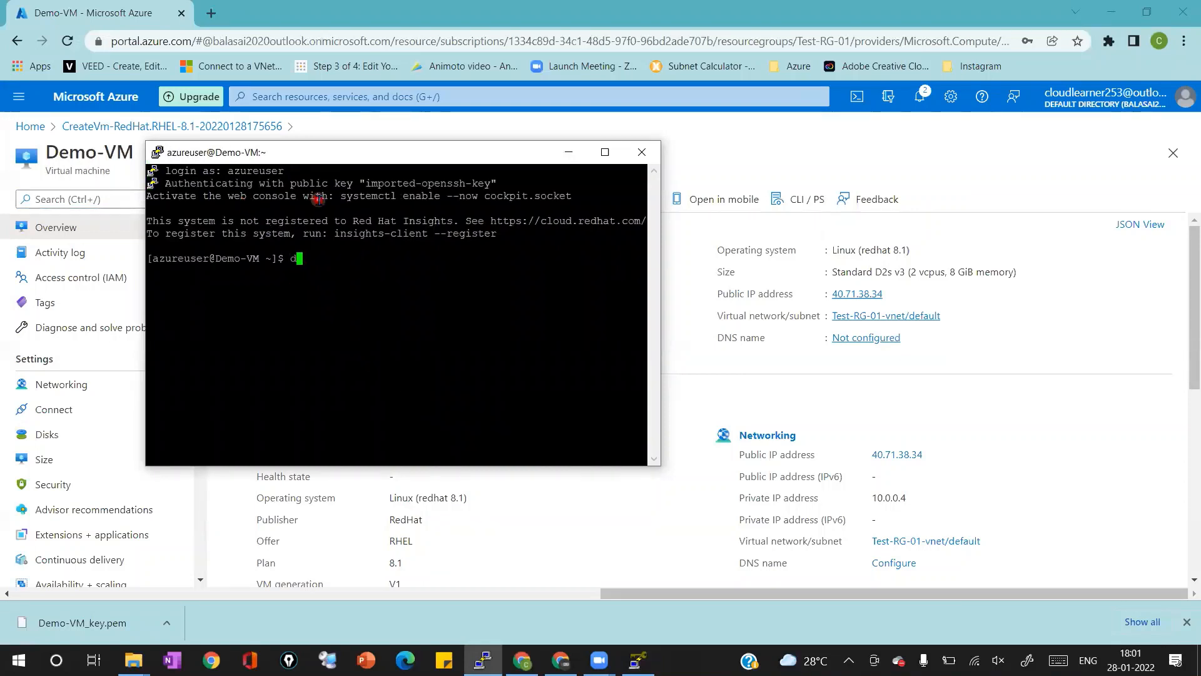
{"action": "type", "text": "f -h"}
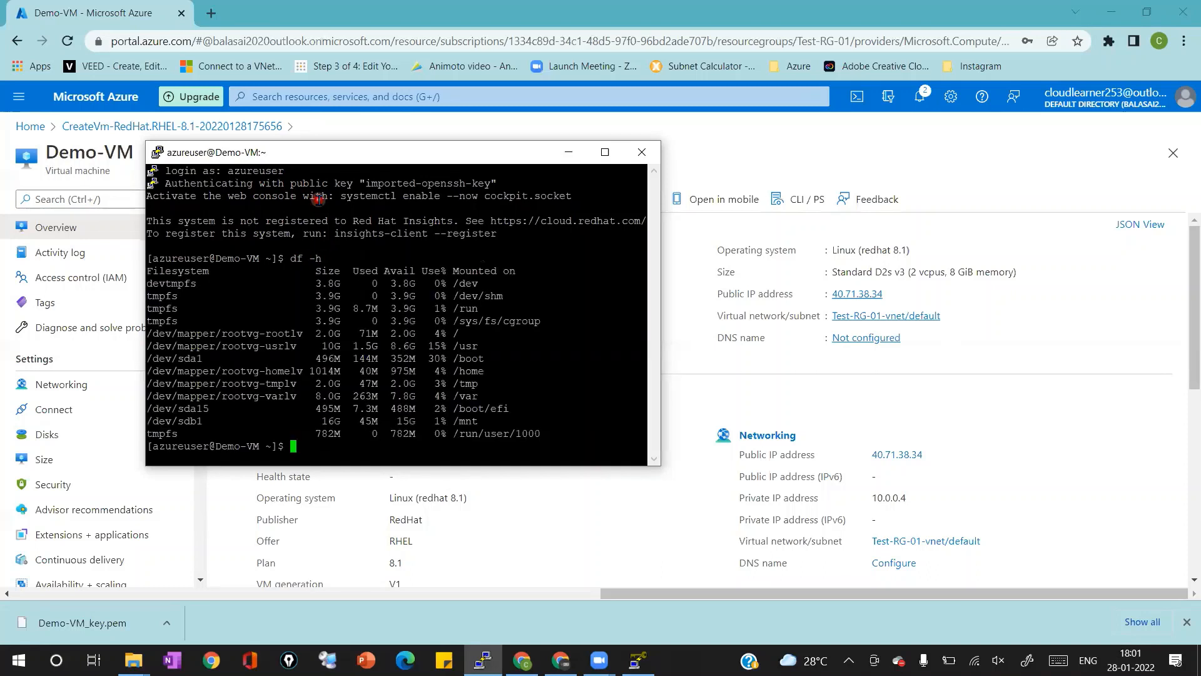
{"action": "mouse_move", "coordinate": [524, 320]}
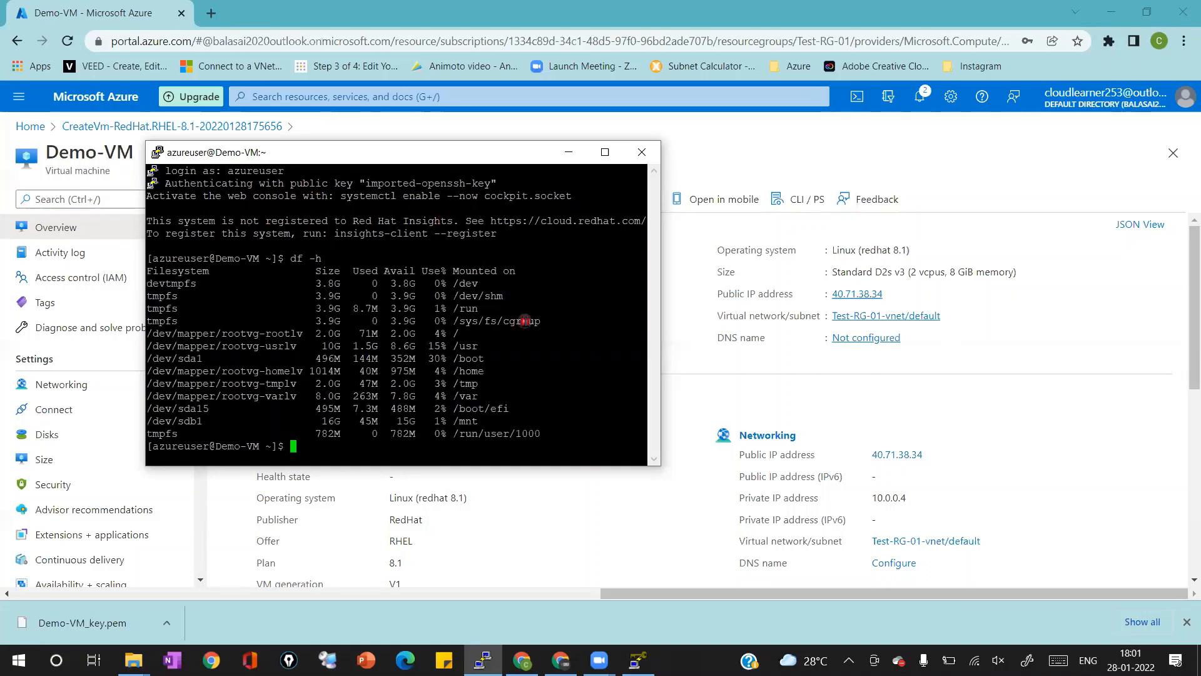
{"action": "type", "text": "hostname"}
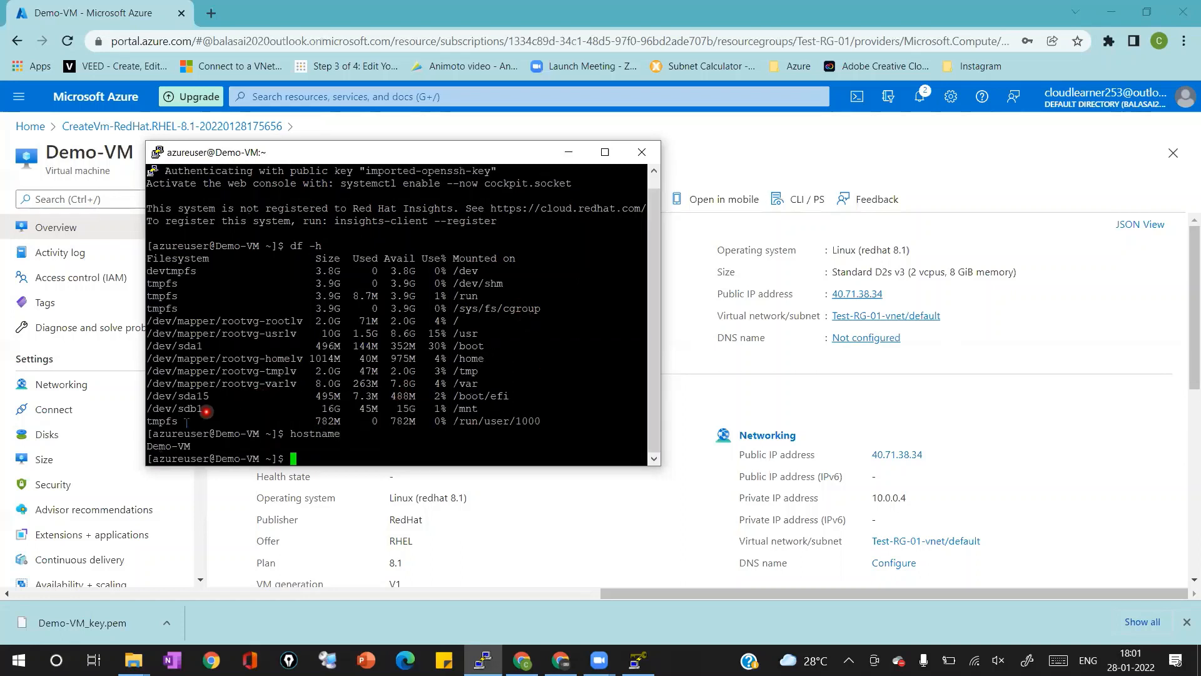
{"action": "mouse_move", "coordinate": [115, 158]}
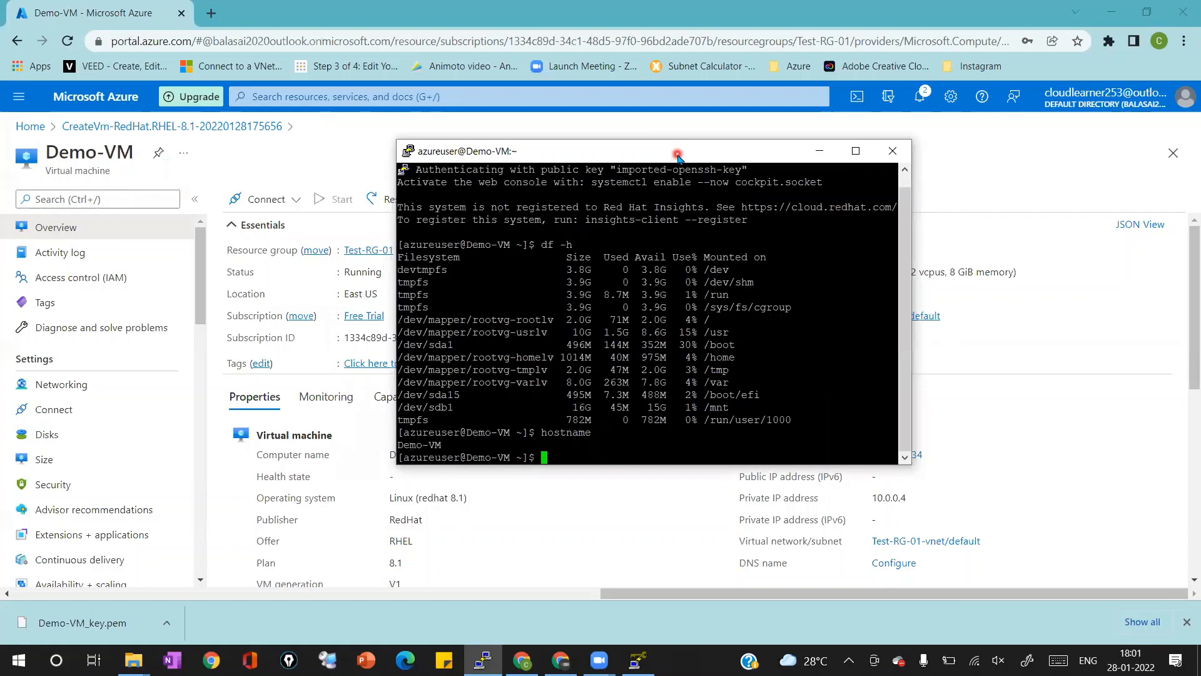
{"action": "mouse_move", "coordinate": [661, 105]}
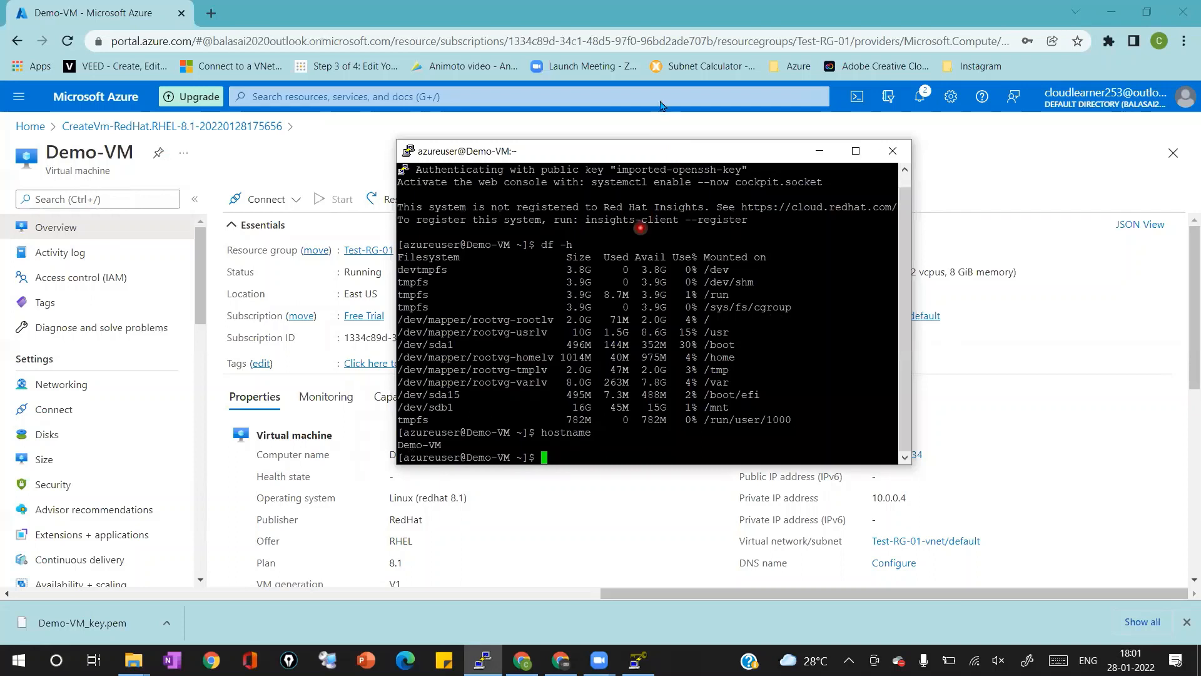